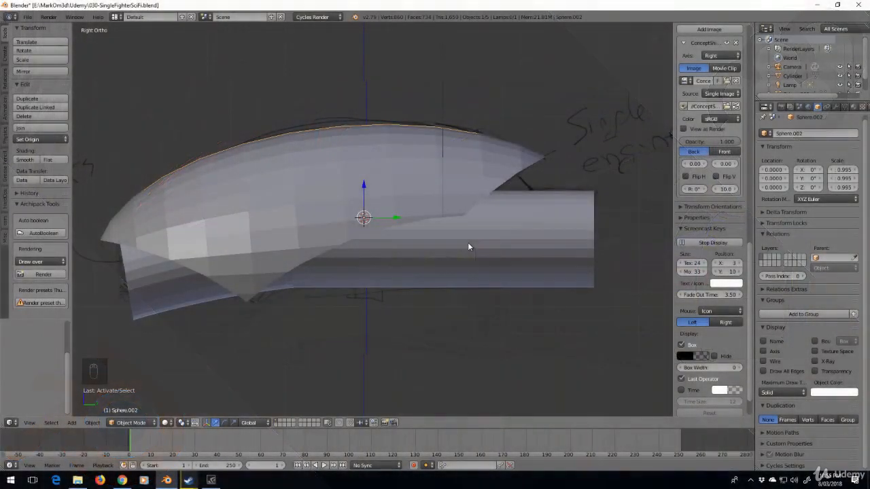
- Inspect the hull from front and side views and enter Edit Mode on the hull sphere piece
key("KP_1")
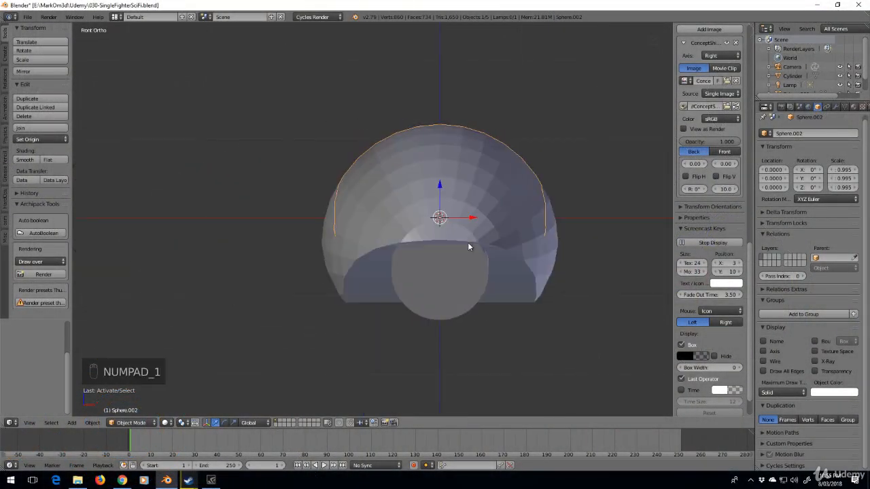
key("NUMPAD_3")
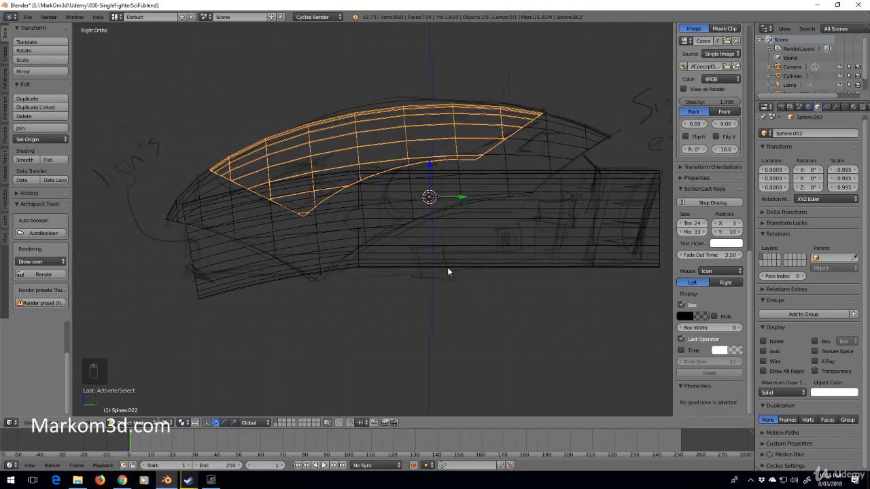
mouse_move(511, 217)
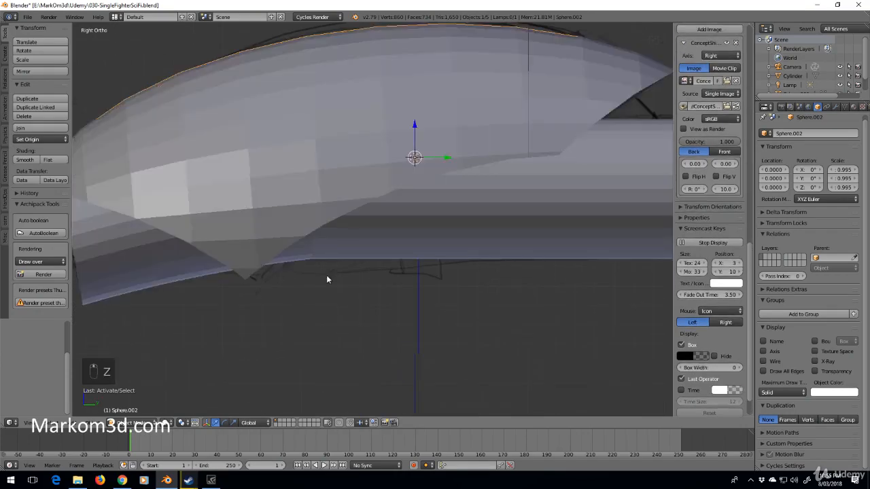
key("Tab")
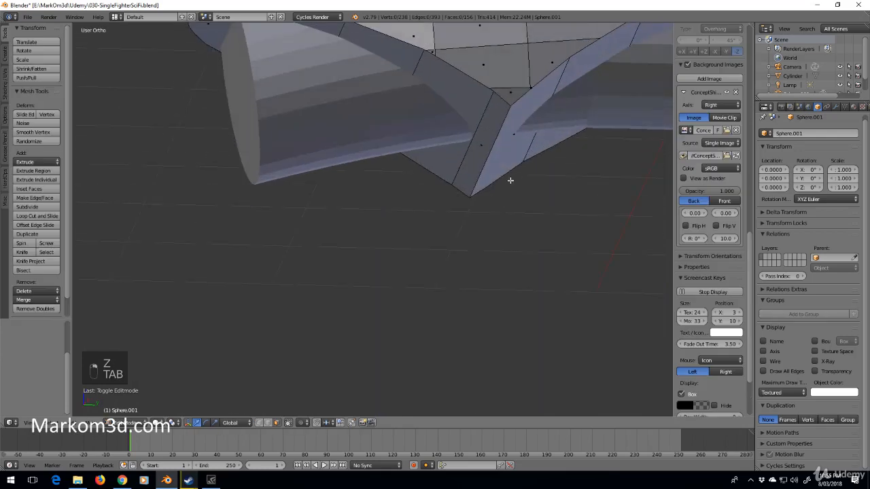
key("Tab")
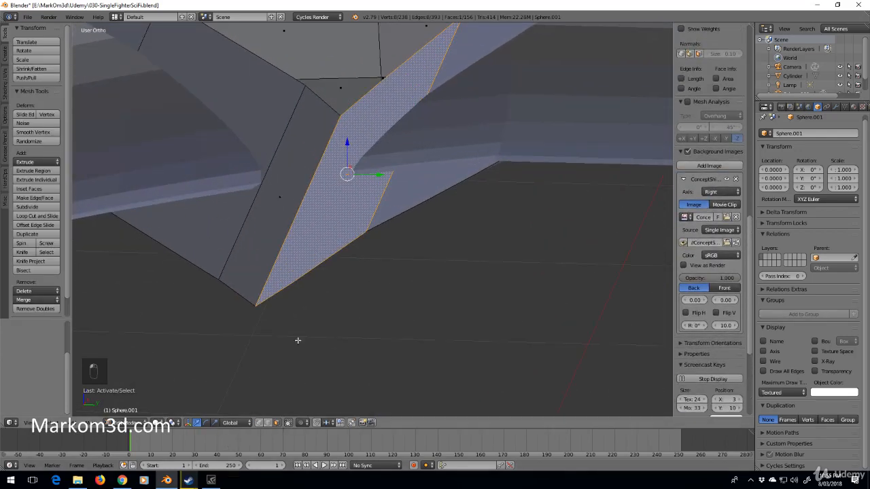
- Delete the stray faces forming the pointed spike under the hull tip
key("KP_3")
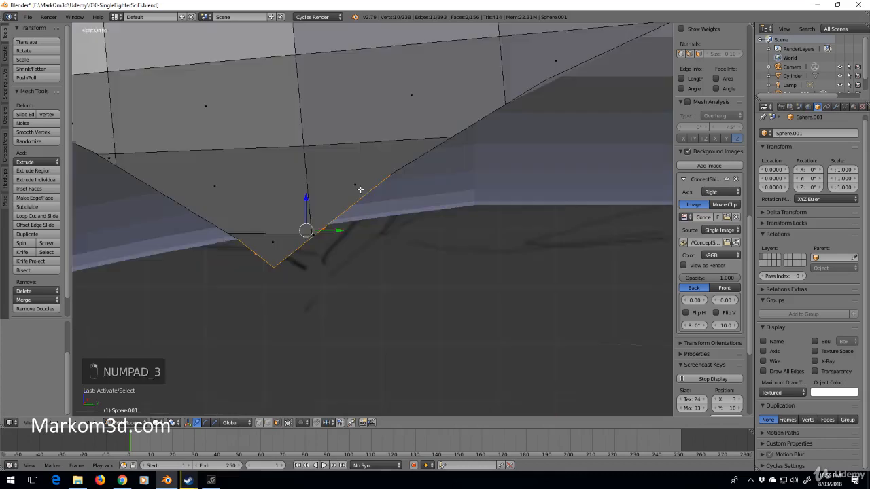
mouse_move(293, 246)
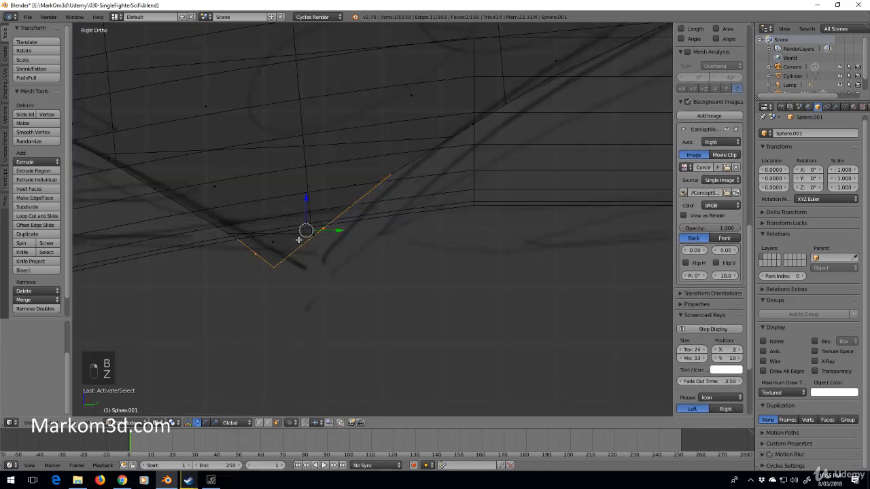
key("x")
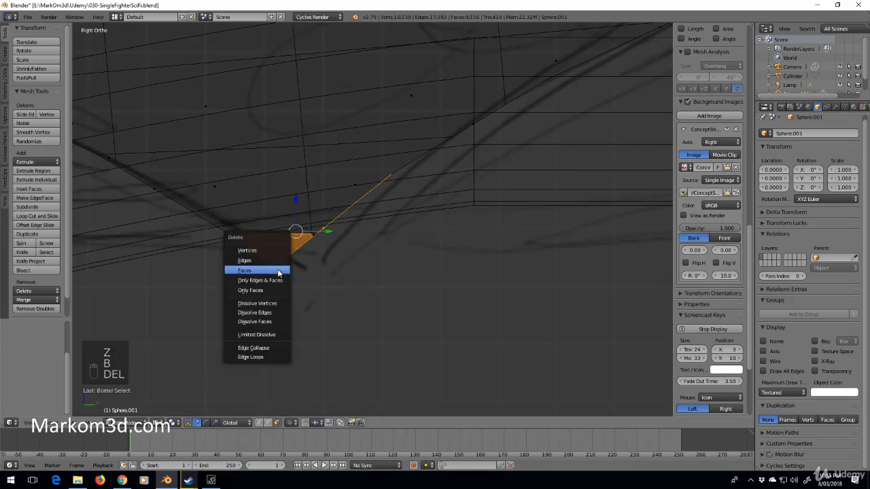
left_click(245, 269)
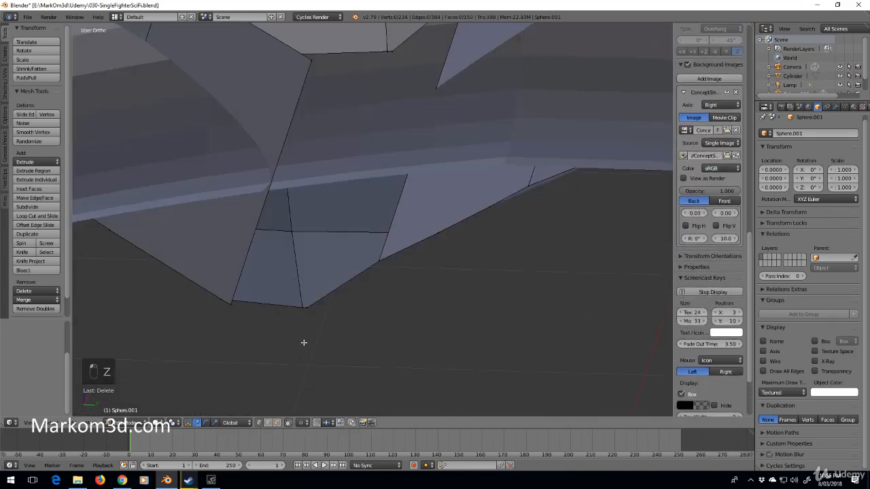
- Merge the loose vertex pairs at the hull's bottom point using At First then At Last
left_click(304, 307)
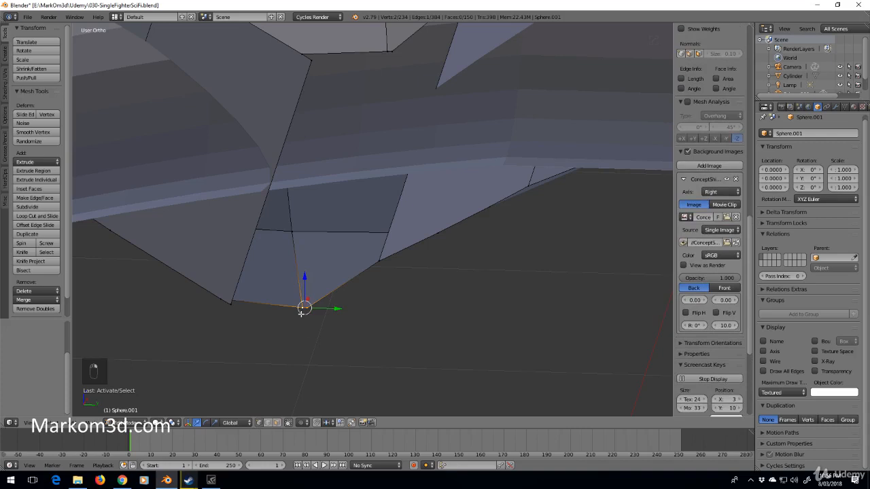
key("alt+m")
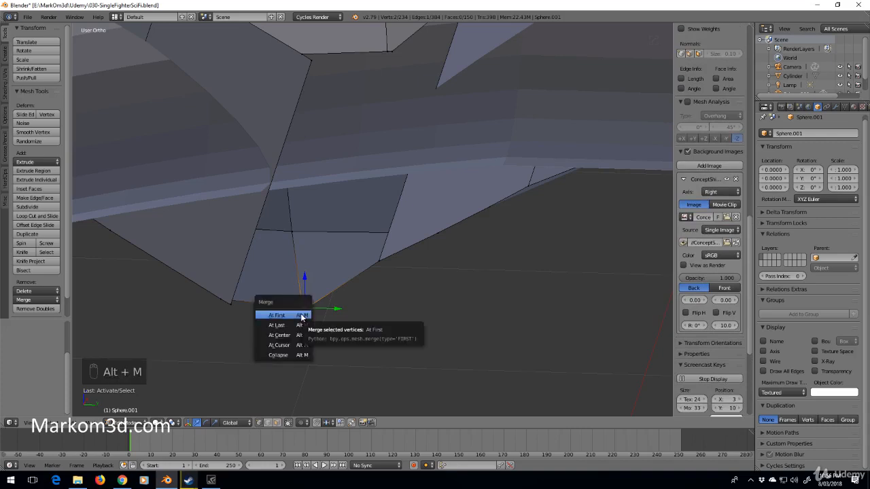
left_click(277, 315)
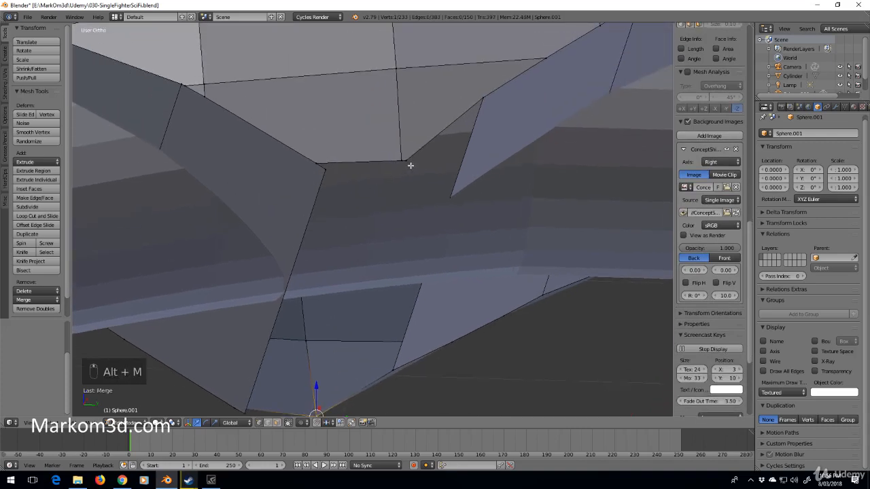
key("alt+m")
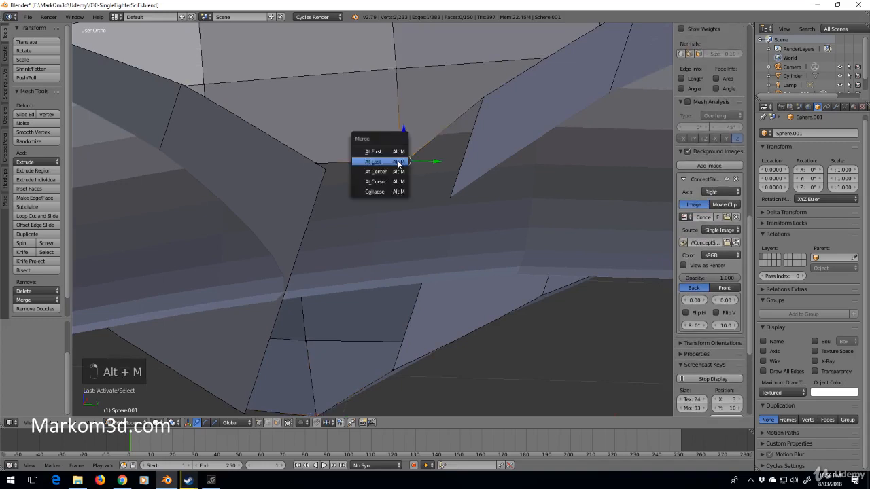
left_click(372, 161)
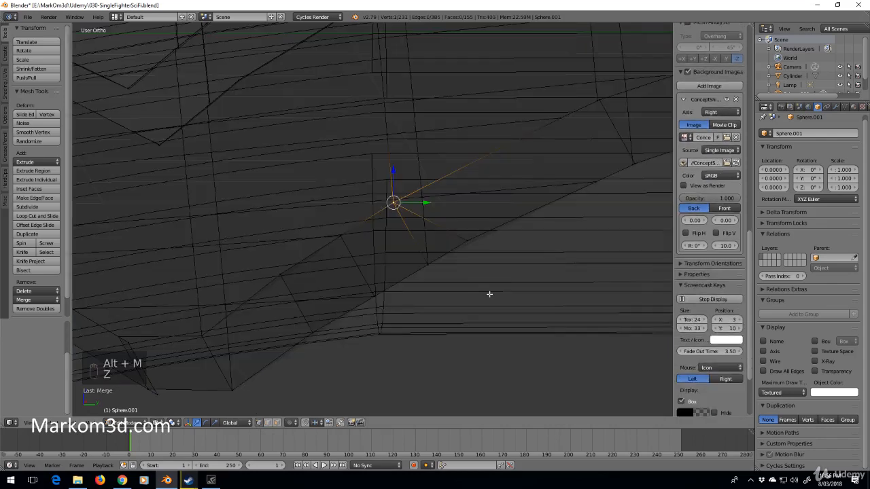
- Merge three more doubled vertex pairs along the hull's lower edge with At Last
key("alt+m")
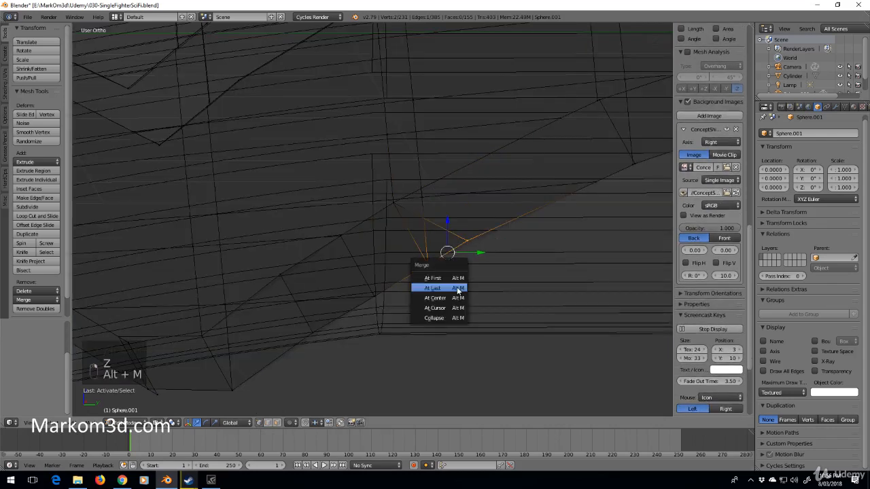
left_click(432, 288)
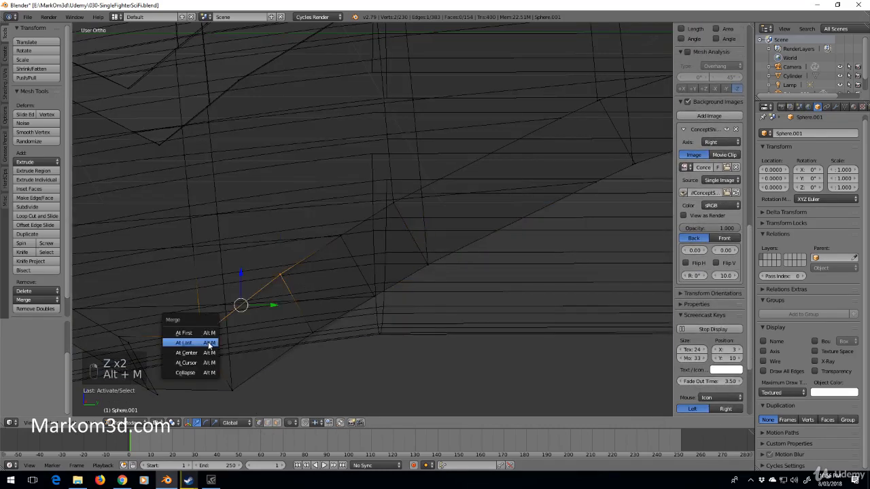
left_click(183, 342)
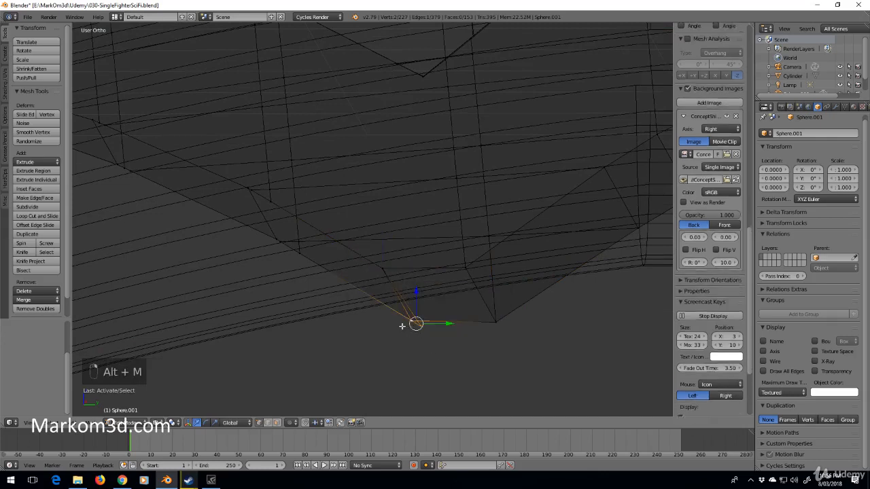
key("alt+m")
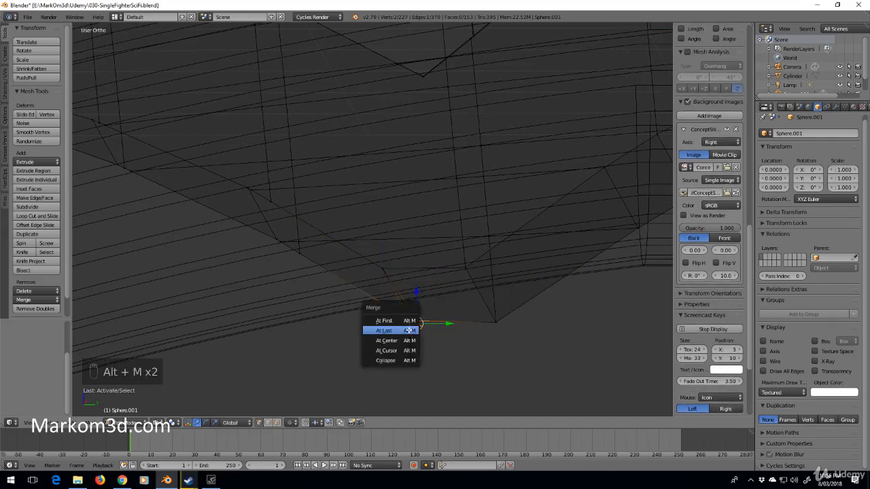
left_click(383, 330)
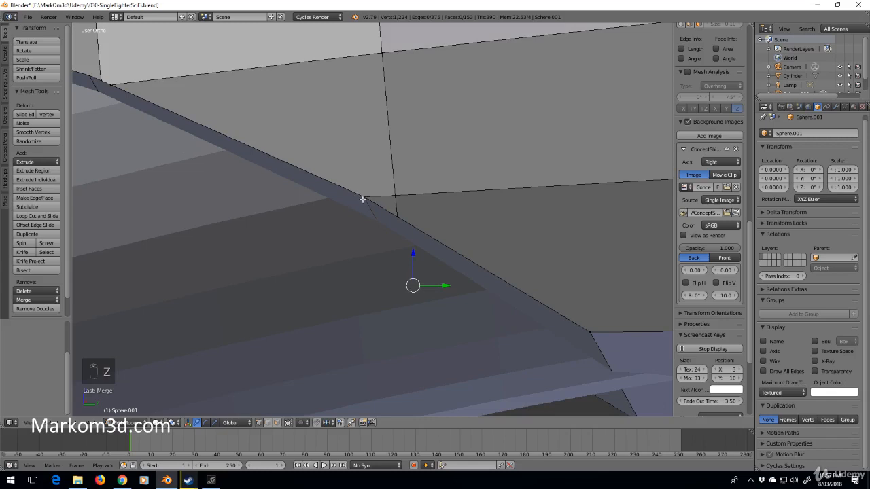
- Merge the remaining cockpit edge vertex pairs with At Last, check in solid shading and leave Edit Mode
key("alt+m")
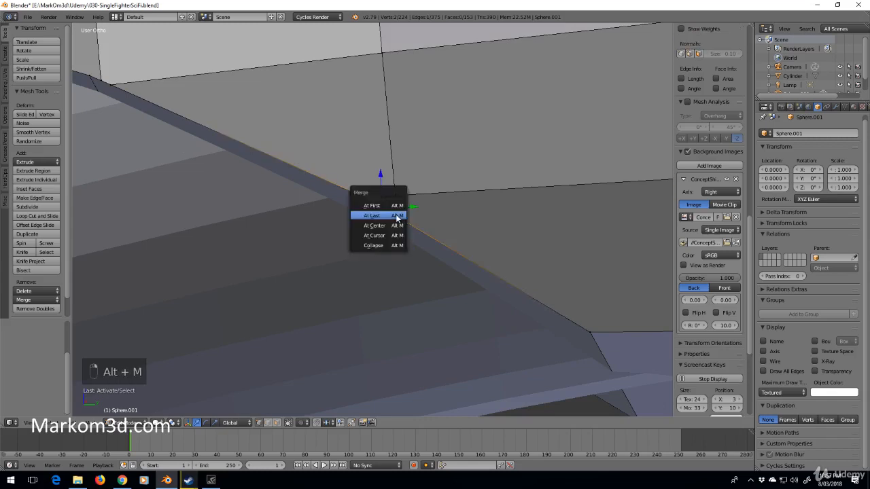
left_click(372, 215)
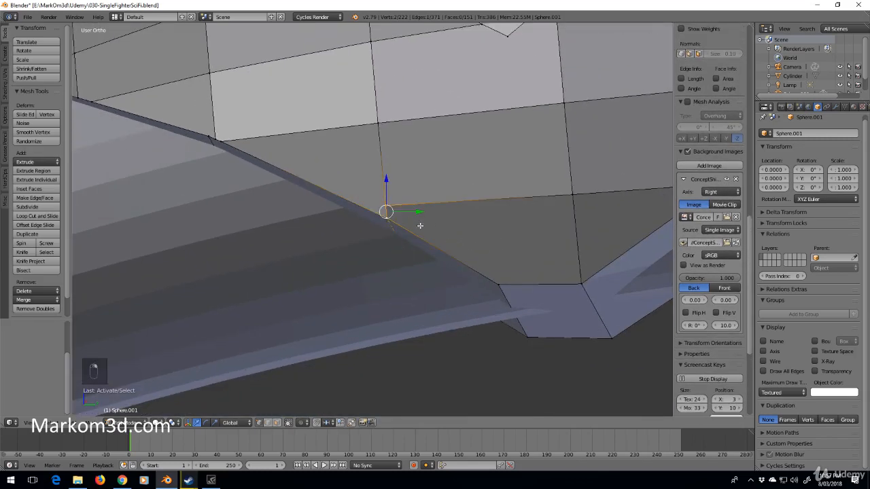
key("alt+m")
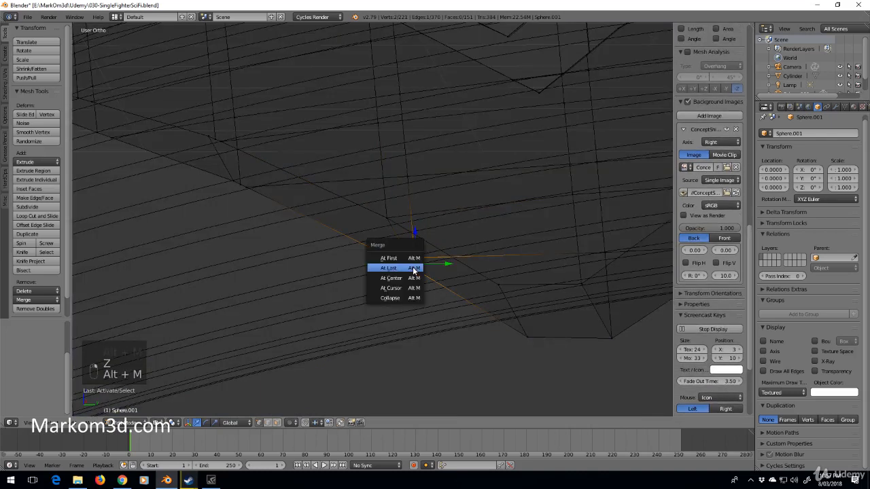
left_click(389, 266)
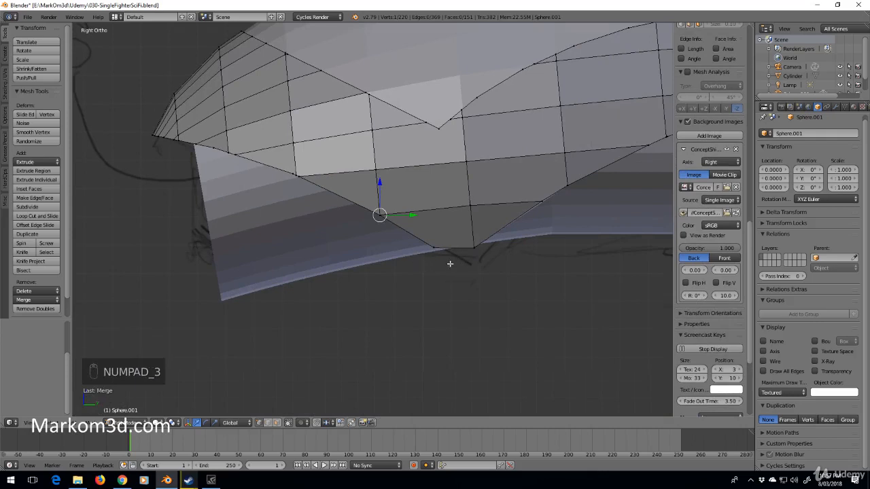
key("z")
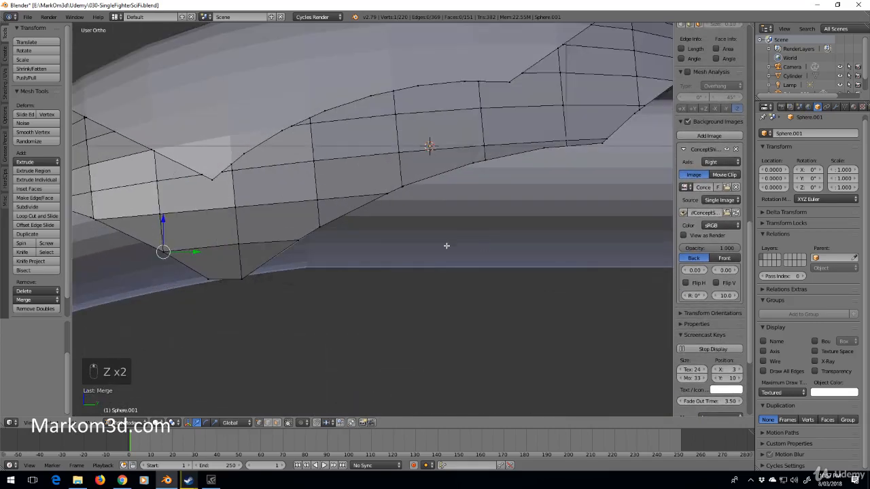
key("Tab")
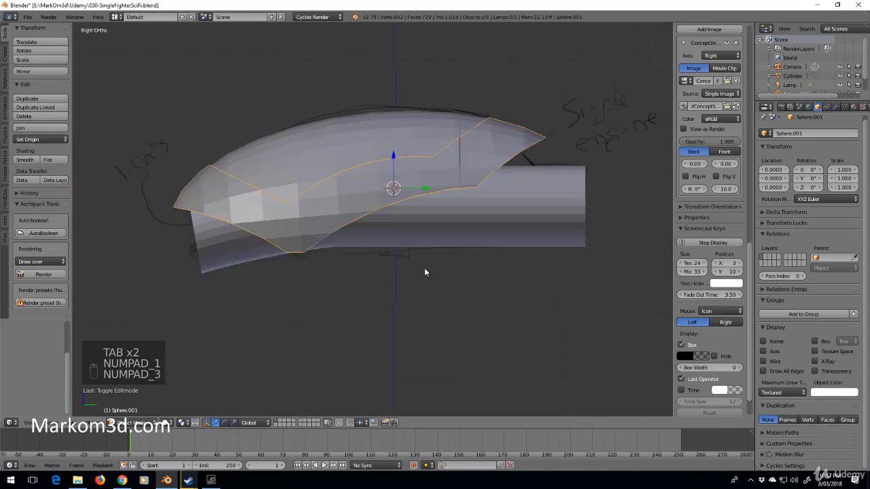
- Add a cube and scale it into a block overlapping the engine cylinder near the hull
key("shift+a")
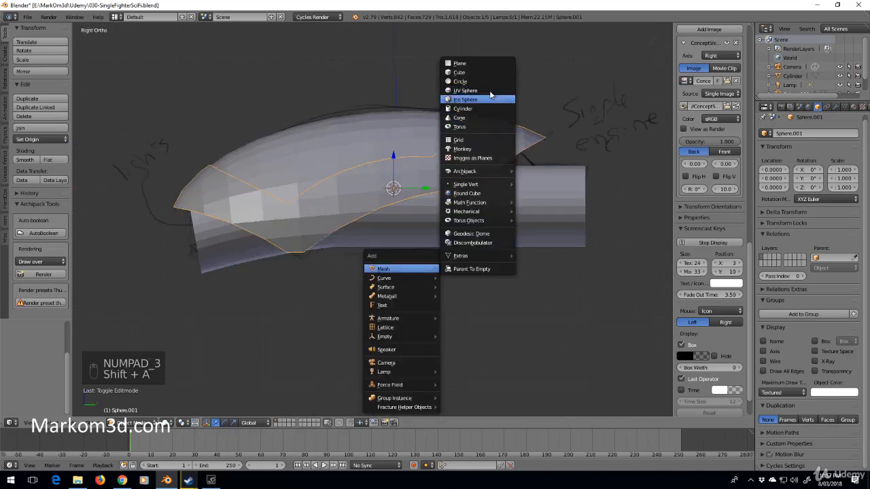
mouse_move(459, 64)
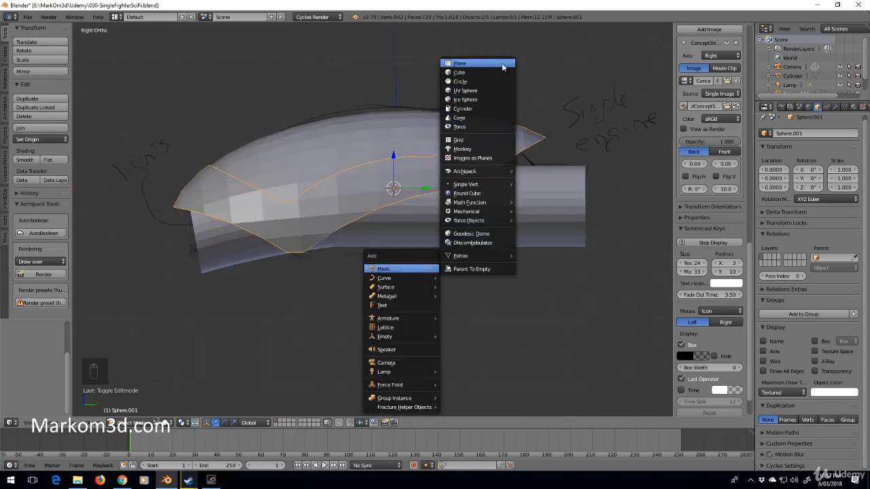
key("Tab")
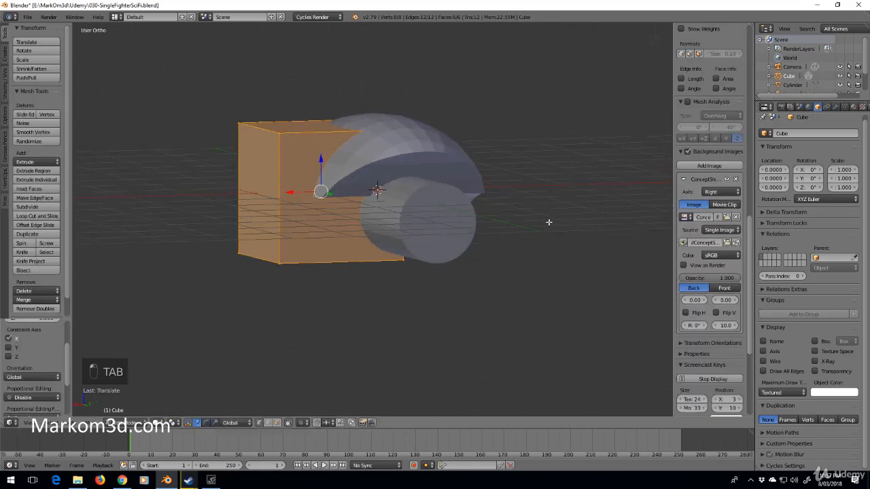
key("s")
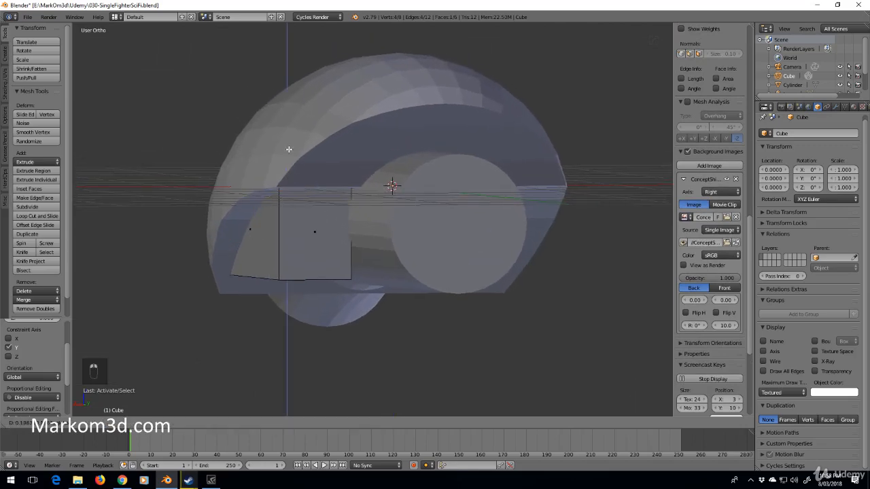
key("z")
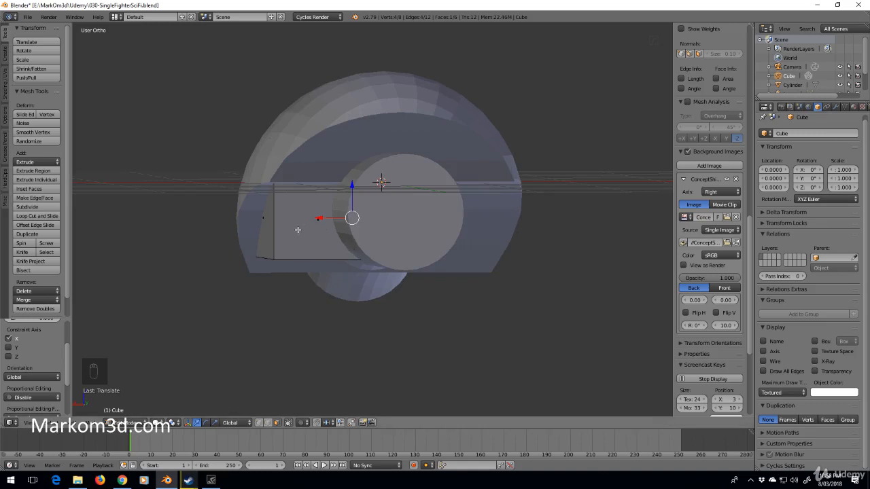
- Add a Mirror modifier to the cube and flatten it into a thin ledge under the hull
left_click(837, 106)
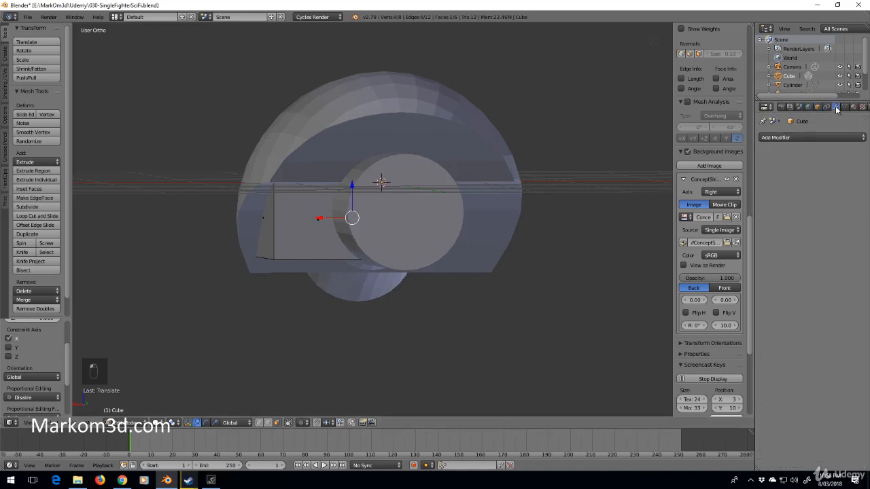
mouse_move(813, 137)
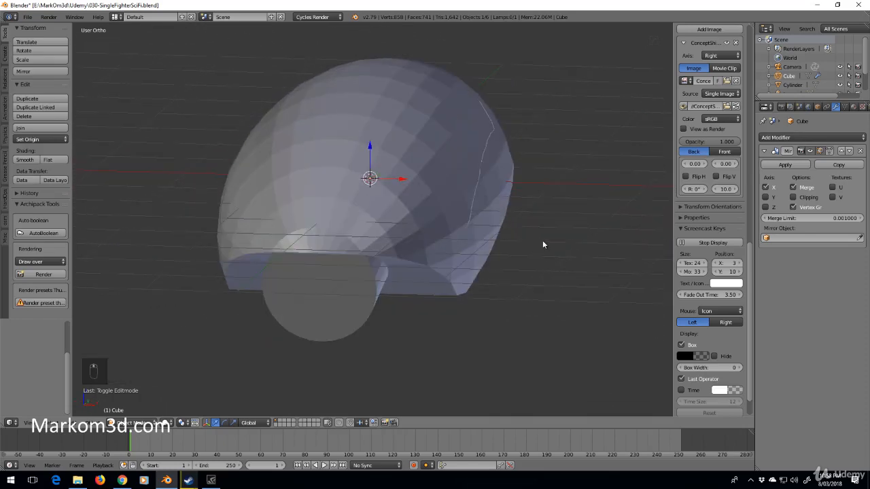
left_click_drag(543, 245, 432, 239)
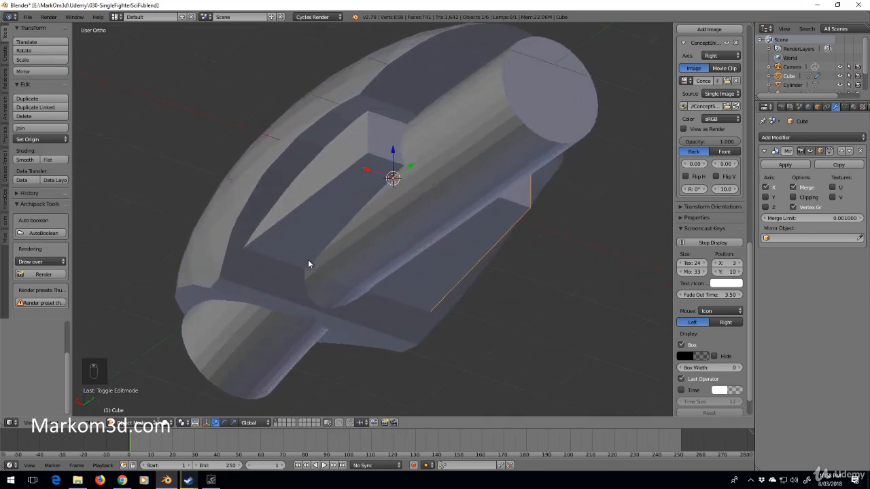
key("Tab")
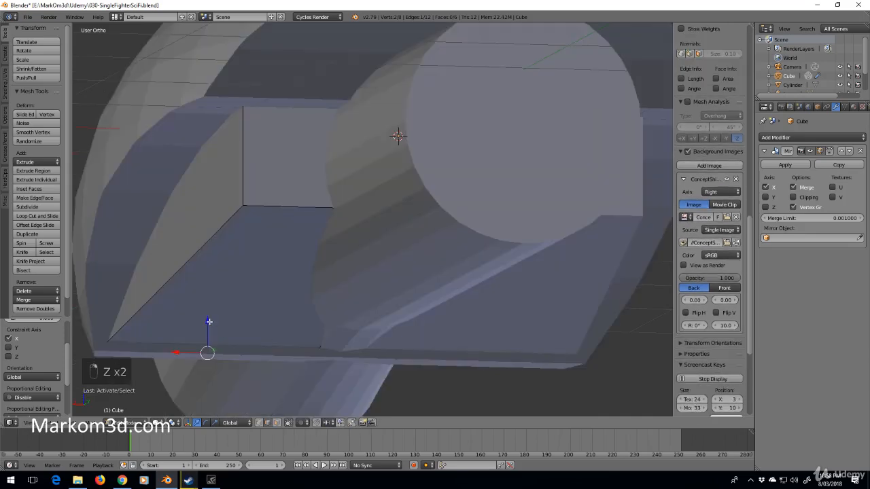
key("Tab")
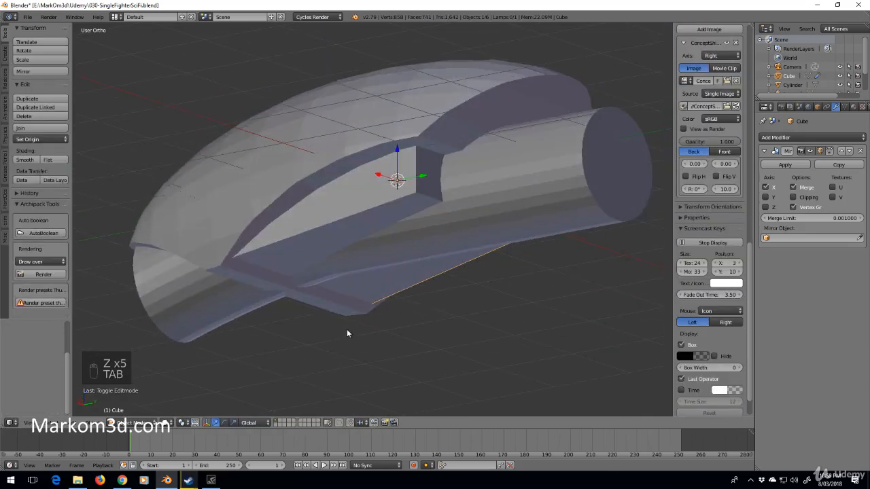
- Extend the mirrored ledge block along the fighter hull, checking it in wireframe
key("Tab")
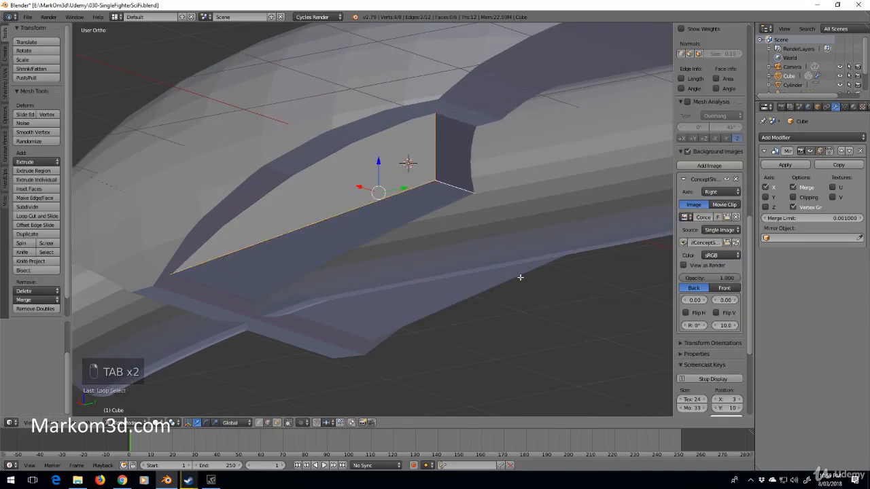
key("ctrl+b")
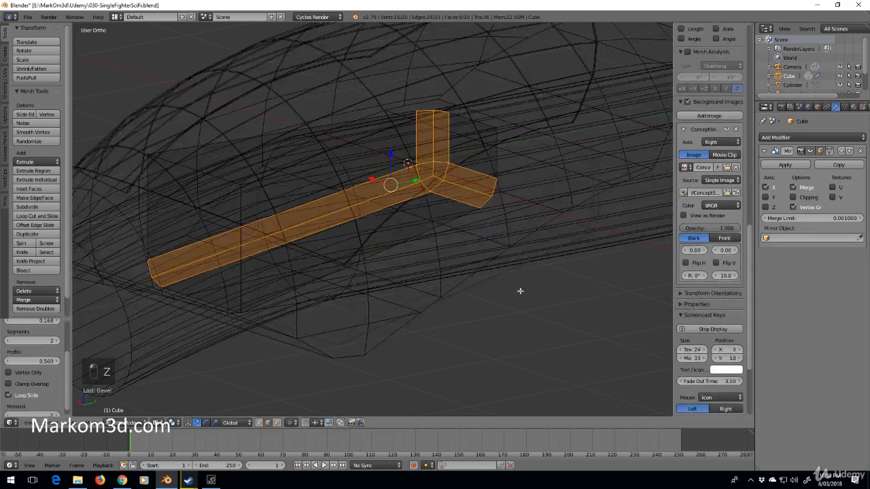
key("Tab")
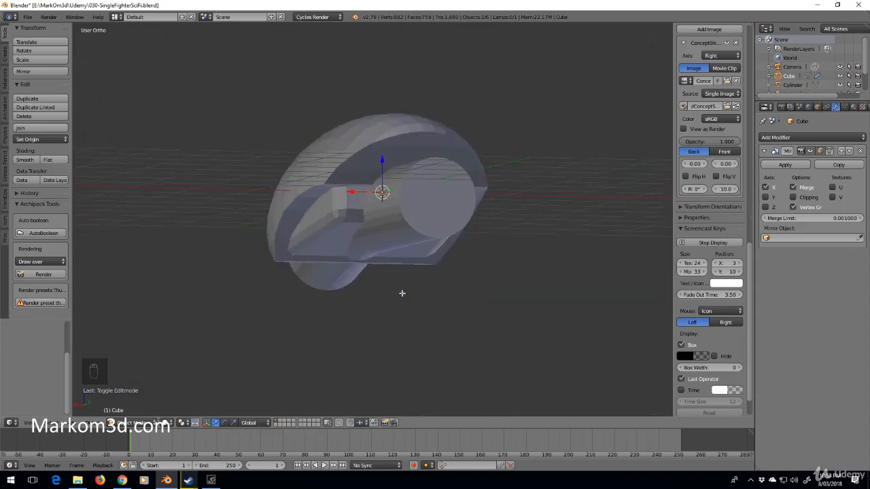
- Compare the block and engine to the side sketch and begin editing the hull sphere mesh
key("Tab")
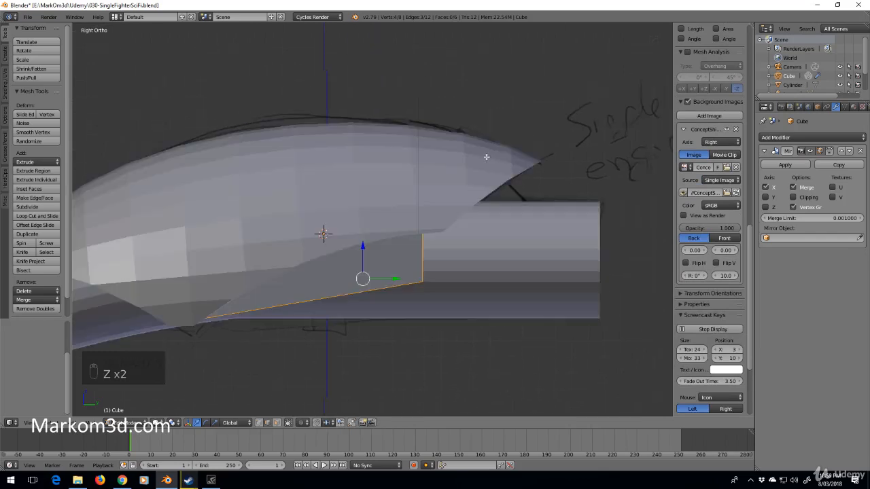
key("Tab")
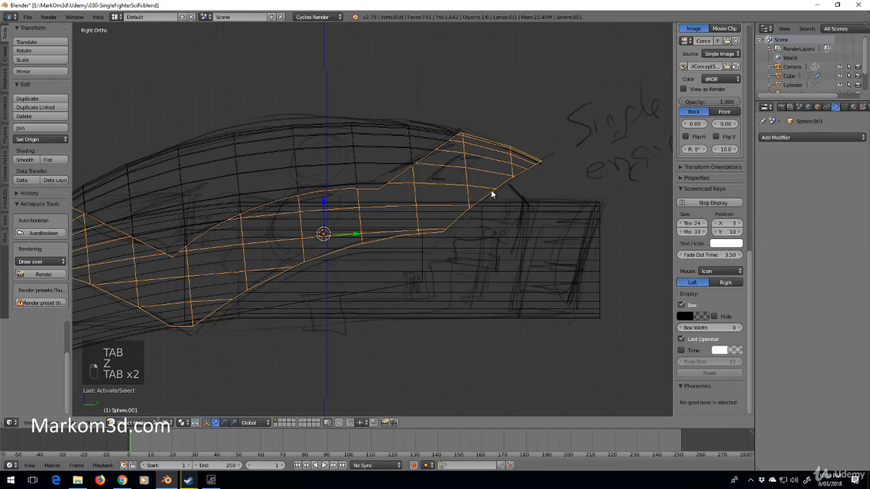
key("Tab")
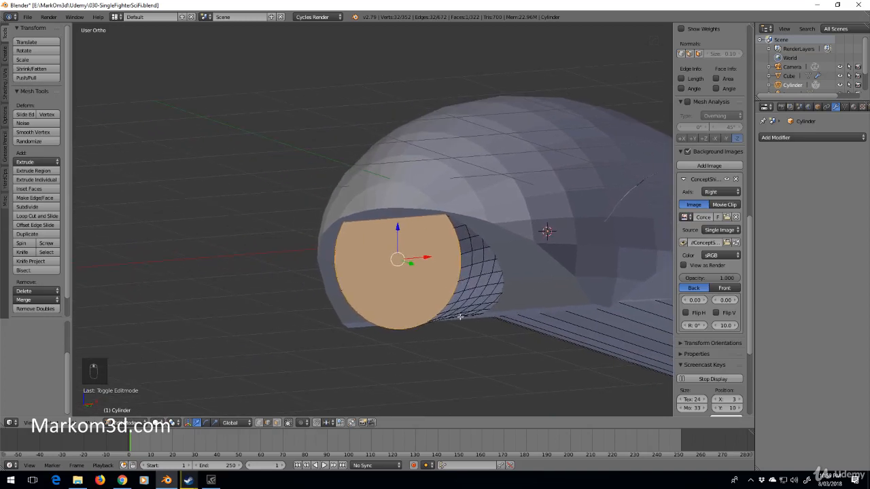
mouse_move(589, 307)
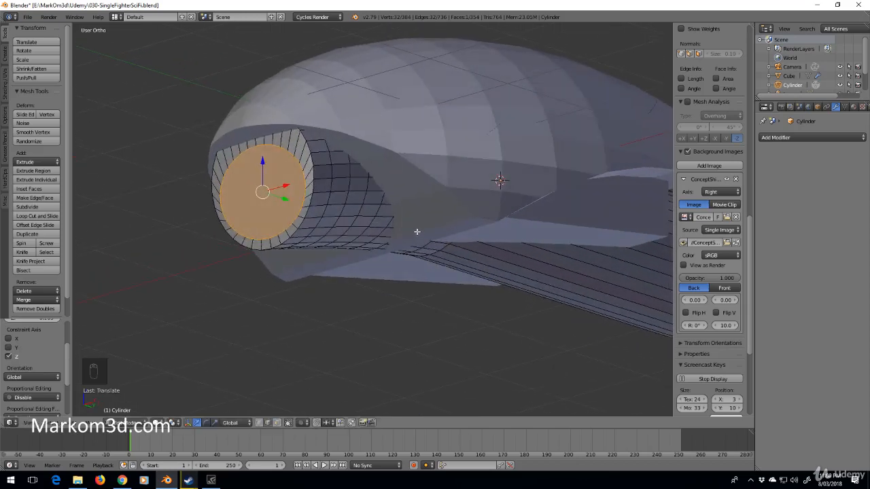
- Inset and extrude the engine's end face inward into a recessed nozzle, reshaping its forward end to the side sketch
key("KP_3")
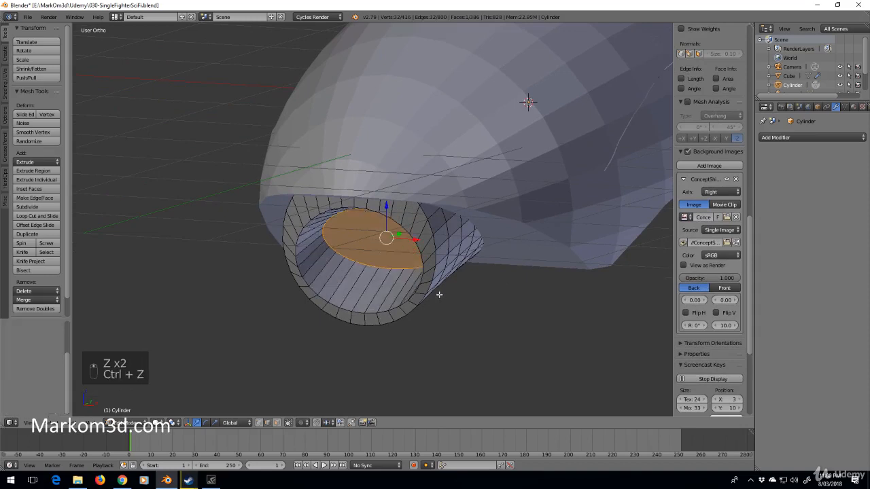
key("ctrl+z")
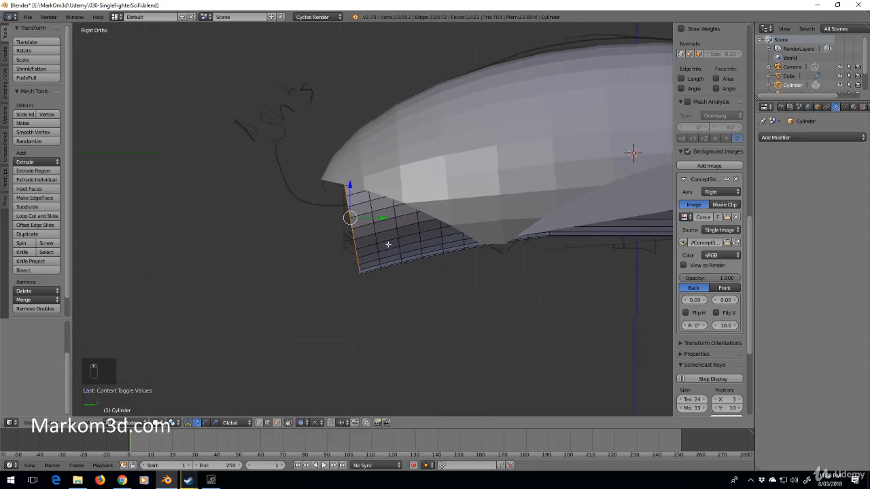
key("s")
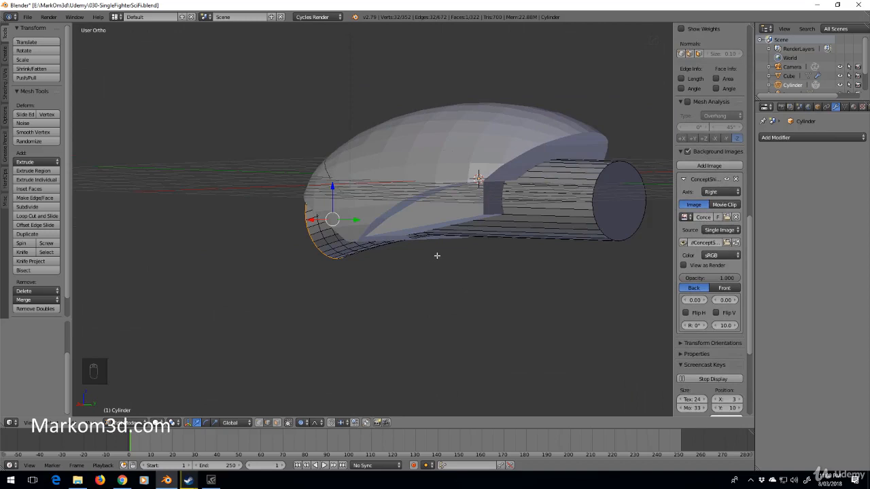
- Duplicate the hollowed engine cylinder in place and move the spare copy to a separate layer
key("KP_3")
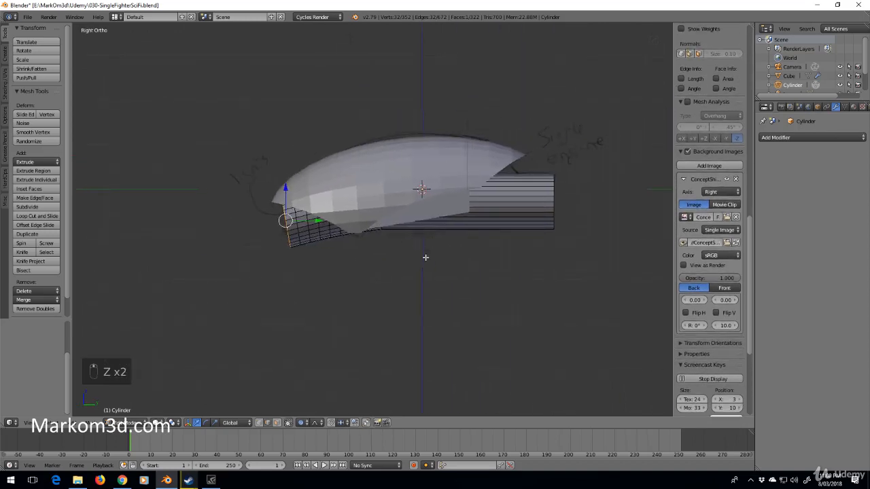
key("Tab")
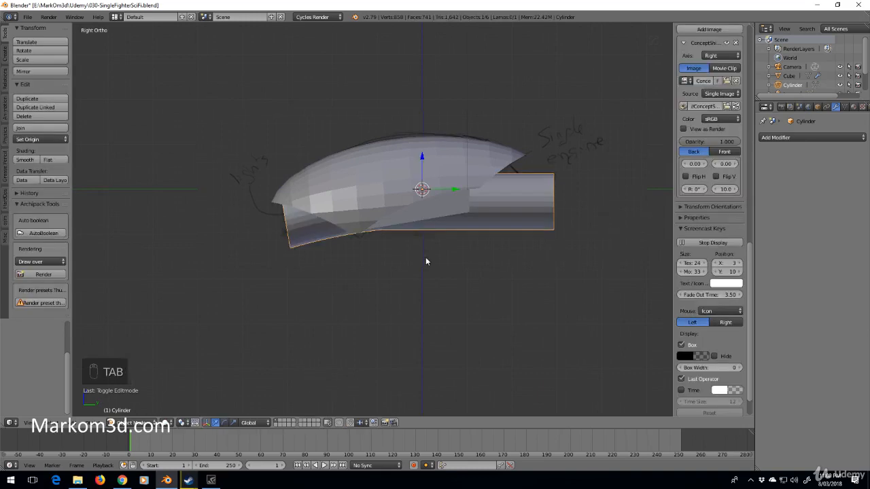
key("shift+d")
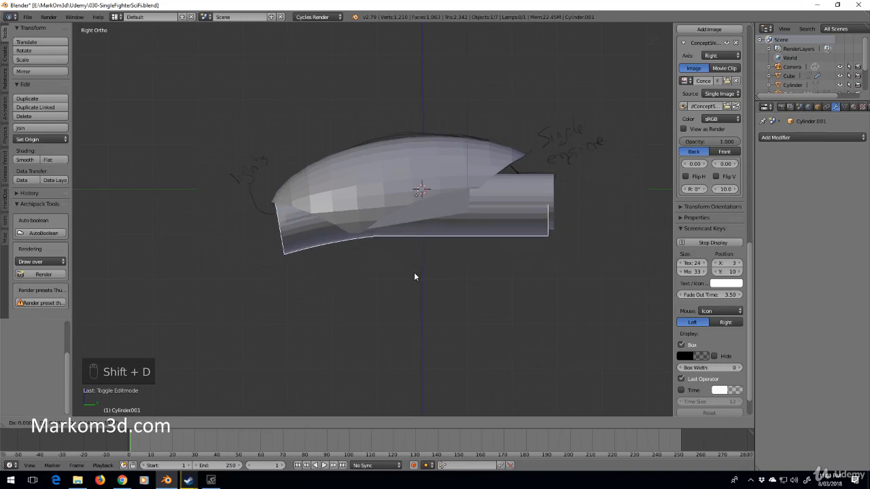
key("shift+d")
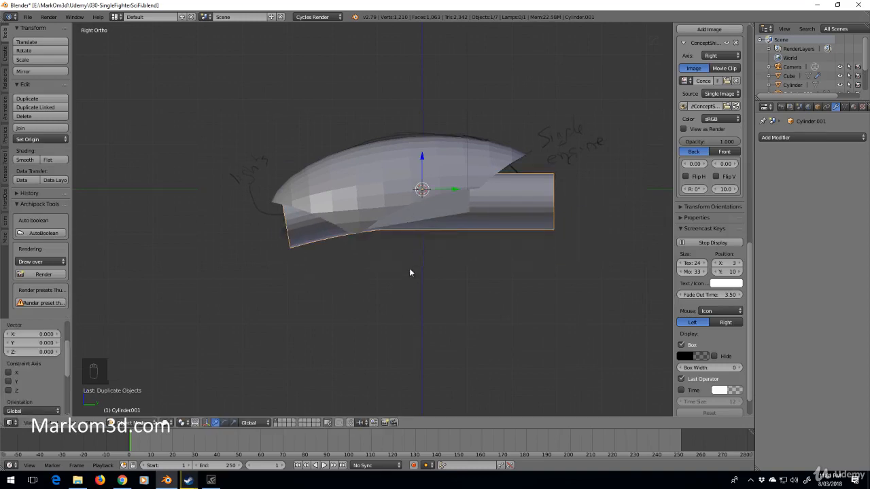
key("m")
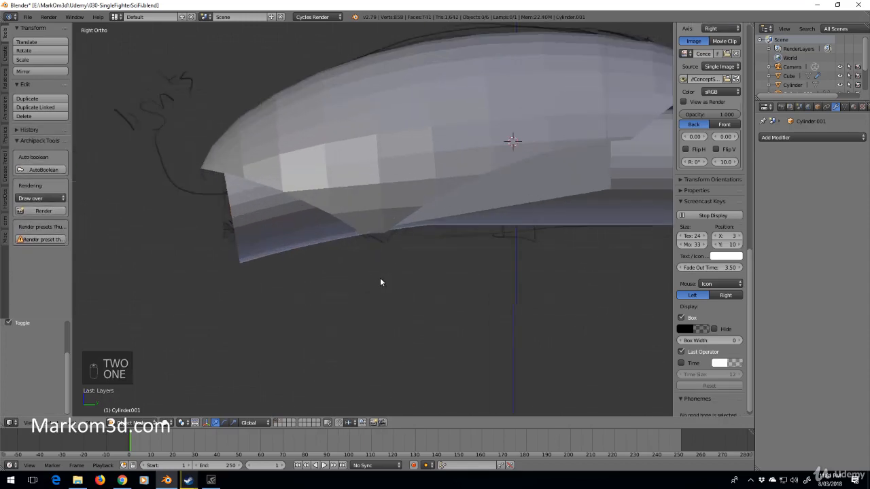
- Trim back the engine cylinder, then reopen the mirrored vent block cube for editing in see-through shading
key("Tab")
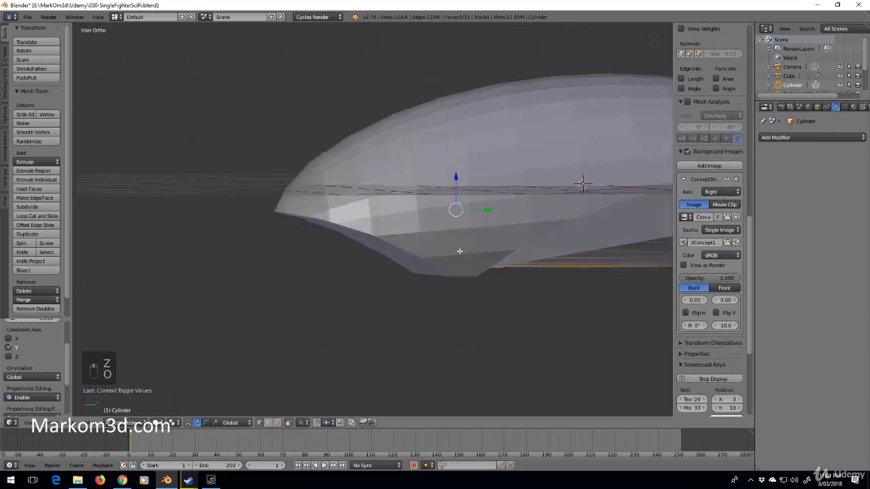
key("Tab")
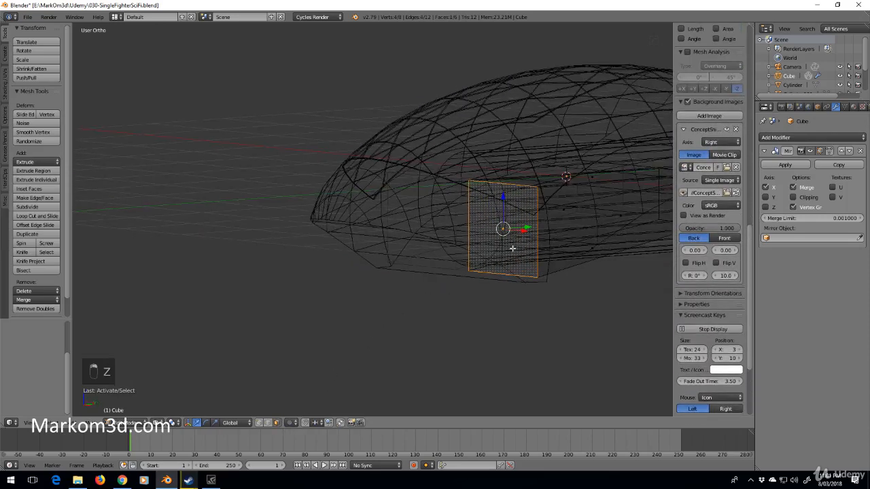
- Slant the underside vent faces and inset a recessed inner panel into them
key("KP_3")
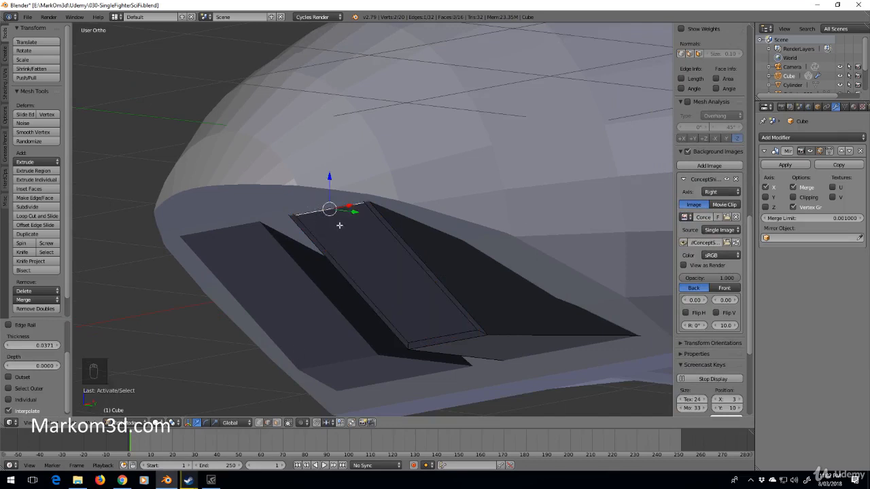
key("g")
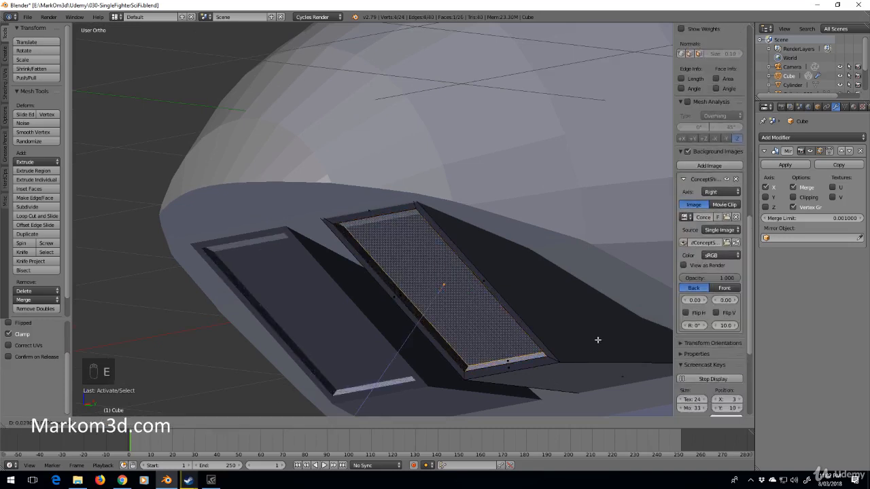
- Duplicate the inset vent panel face as a base for the slats, checking it in wireframe
key("e")
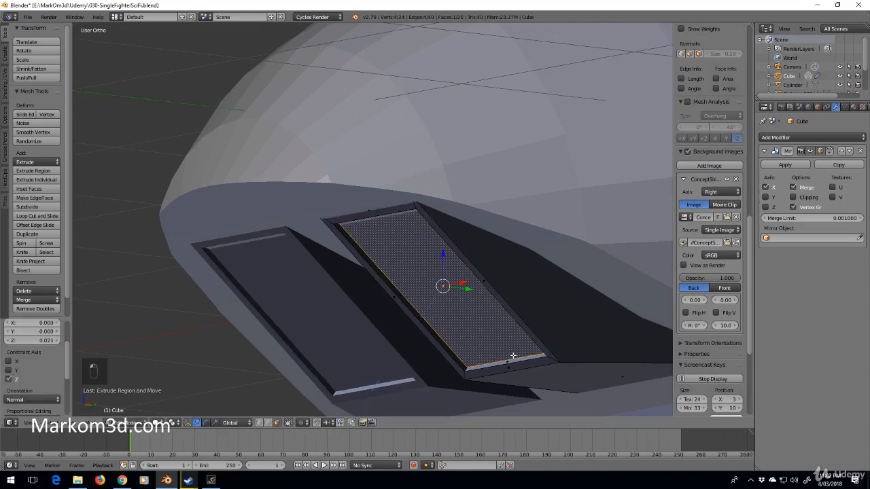
key("ctrl+z")
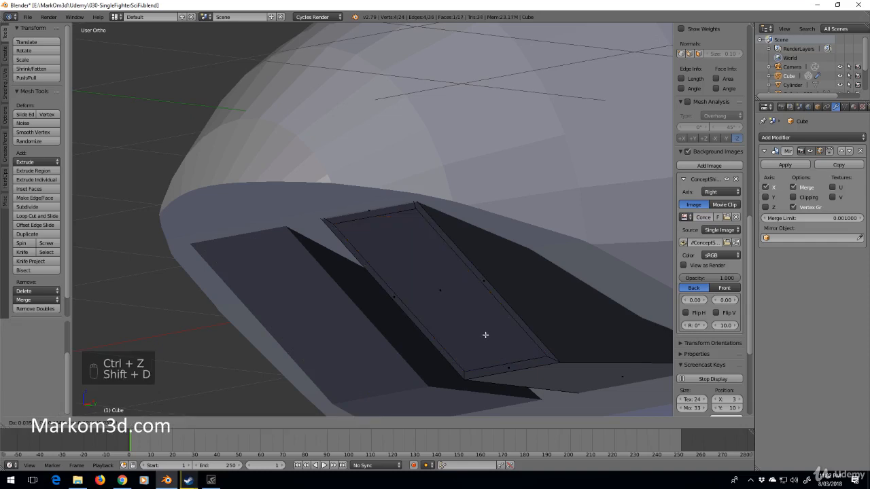
key("shift+d")
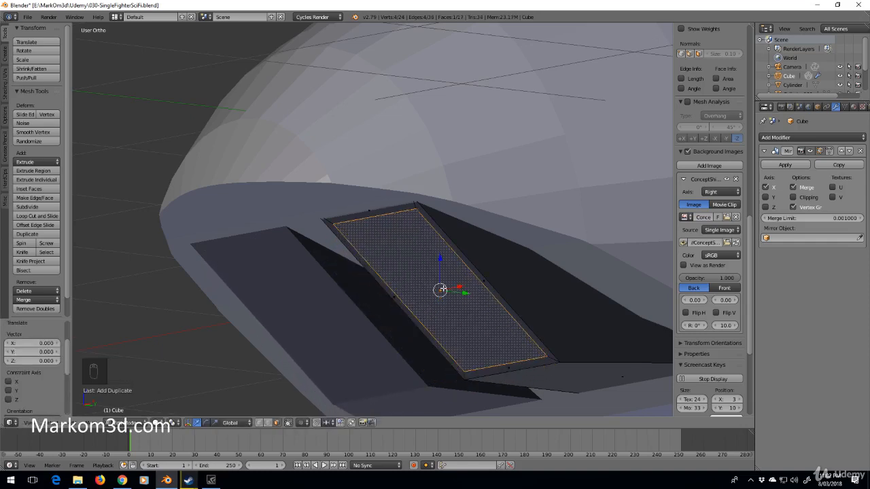
key("z")
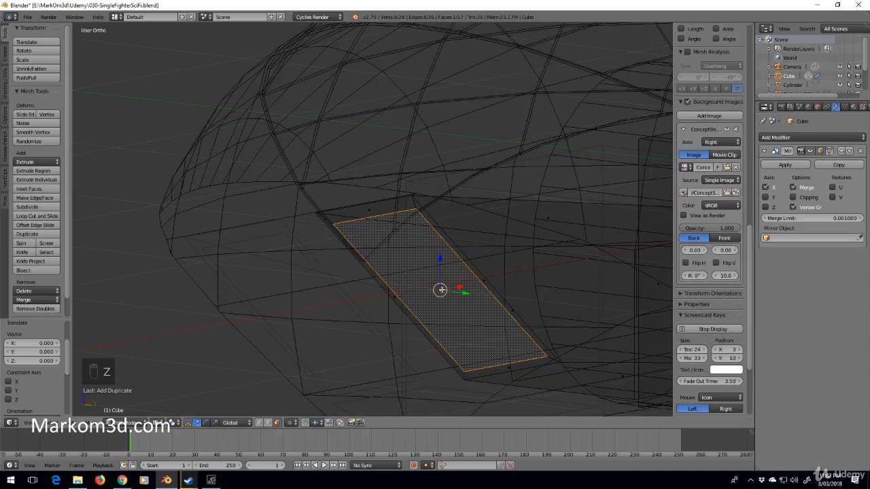
key("z")
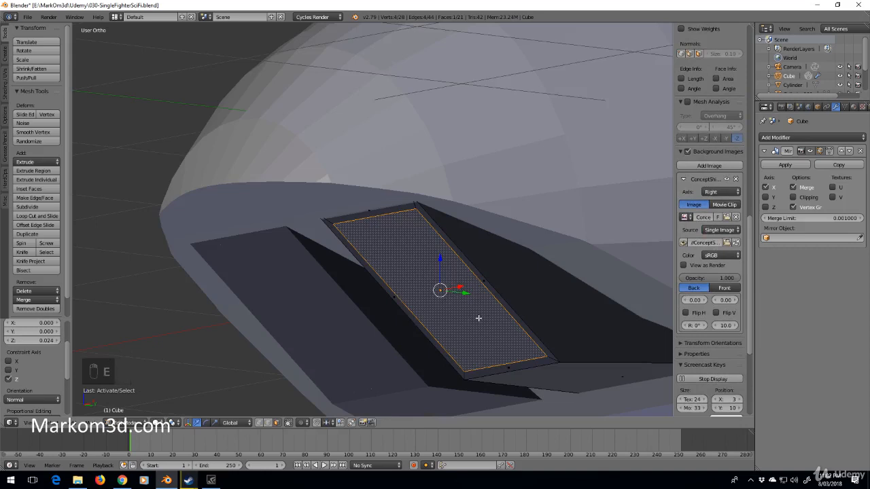
mouse_move(462, 321)
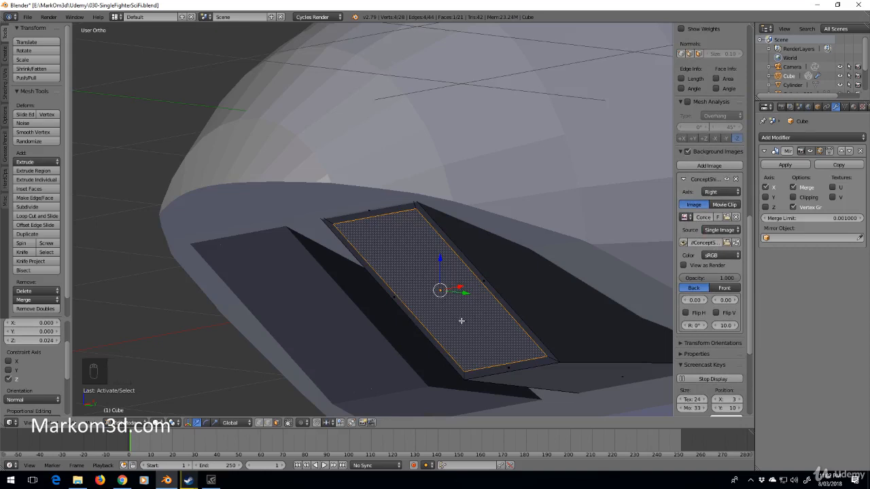
- Loop-cut the vent panel into even strips and extrude them into louver slats
key("ctrl+r")
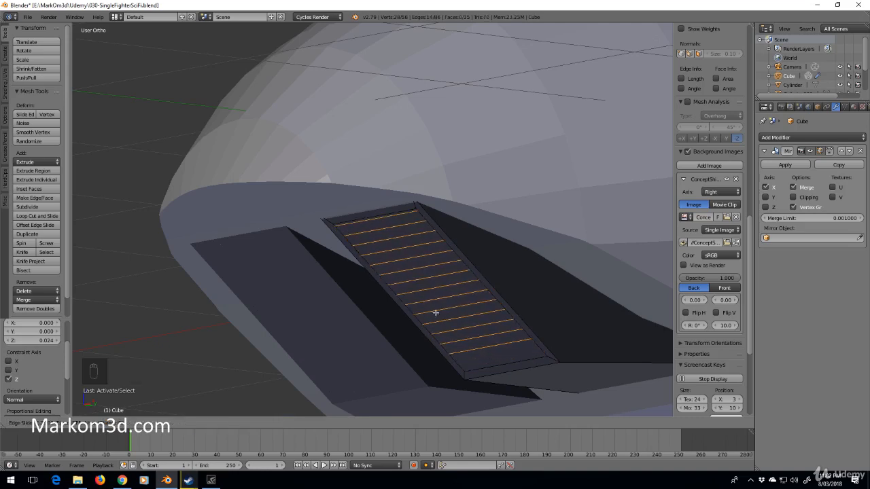
left_click(37, 216)
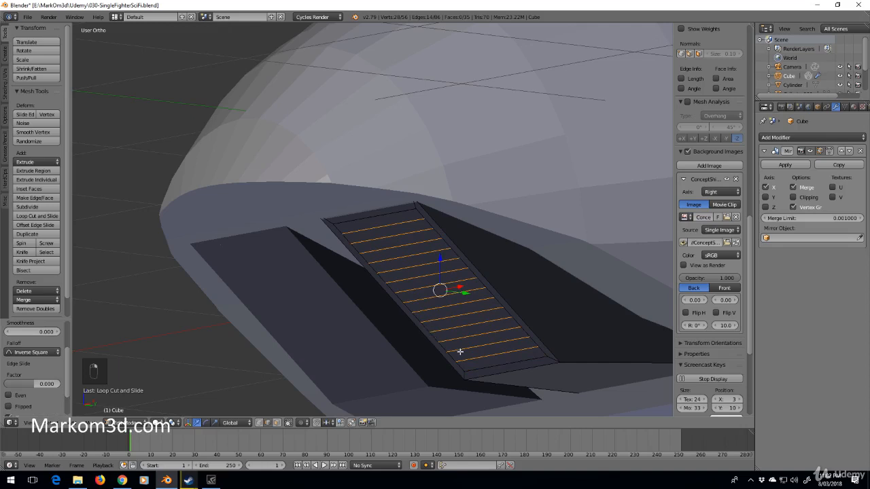
key("Ctrl+B")
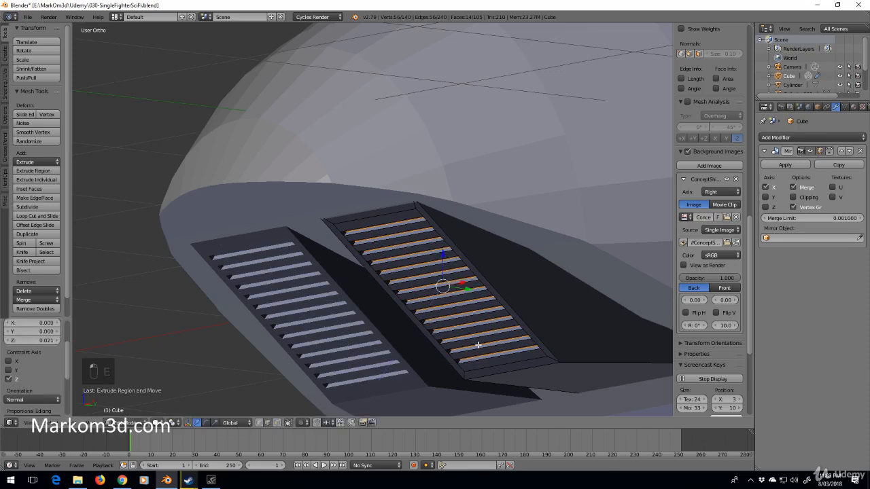
- Delete the leftover end faces of the vents from side wireframe view and leave Edit Mode
key("kp_3")
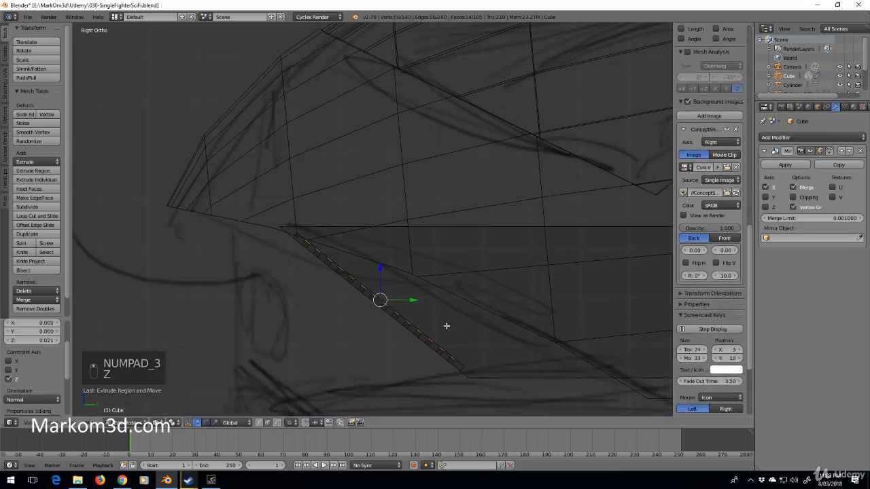
key("g")
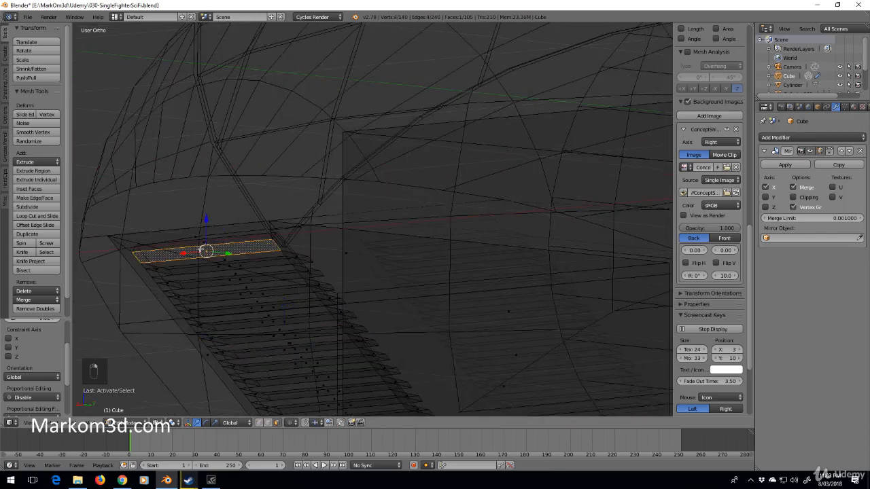
key("ctrl+l")
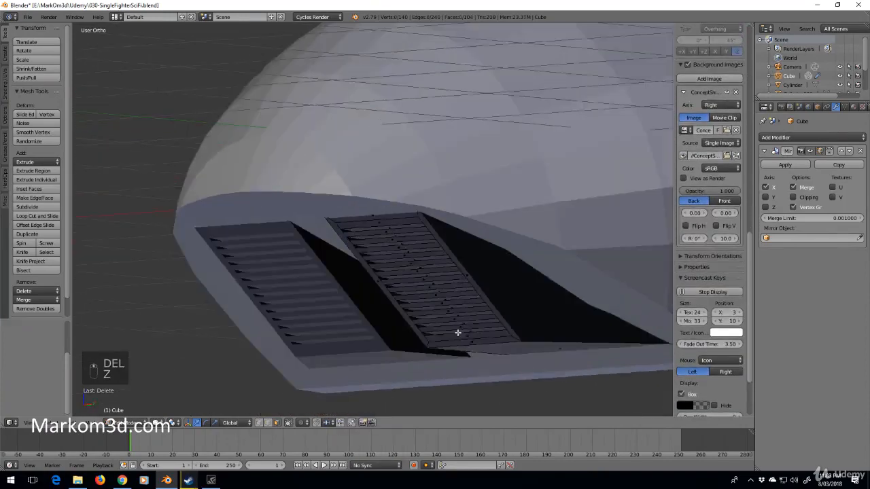
key("Tab")
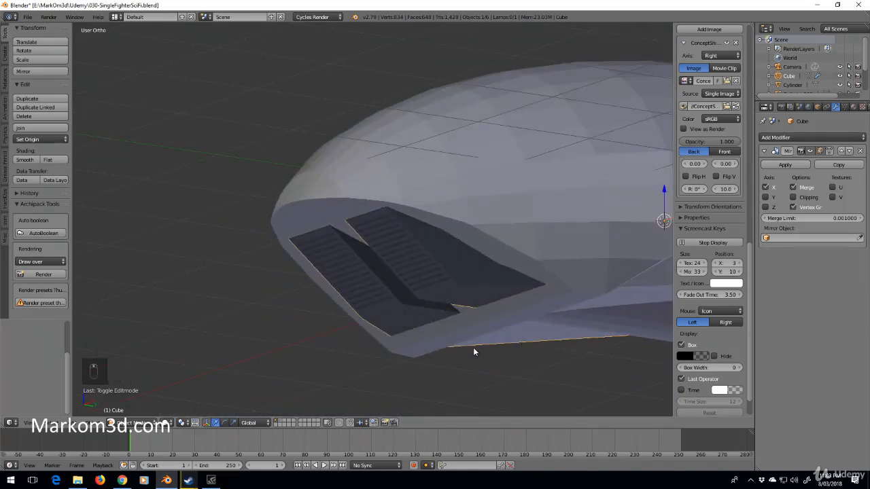
mouse_move(535, 323)
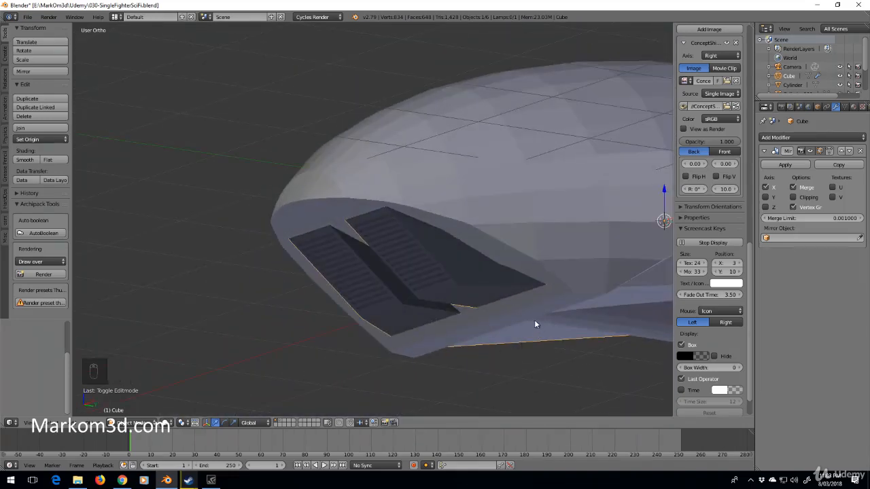
- Move the engine cylinder's rear vertices forward to match the side sketch
key("KP_3")
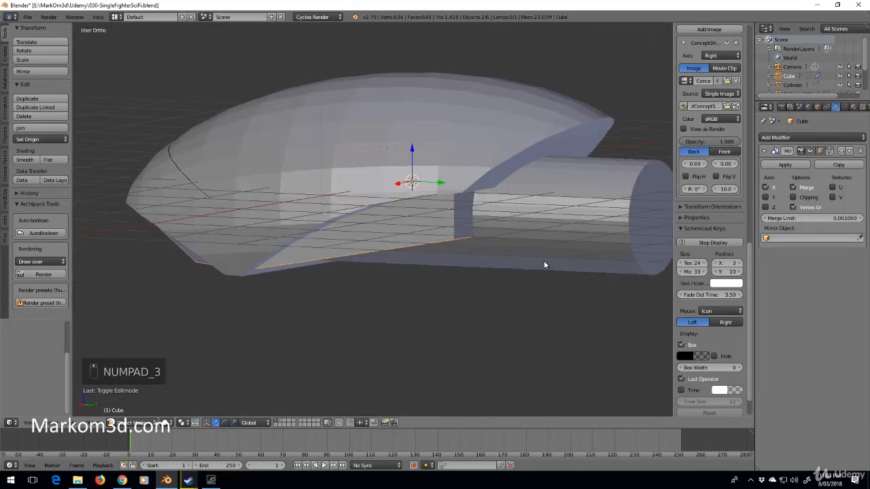
key("Tab")
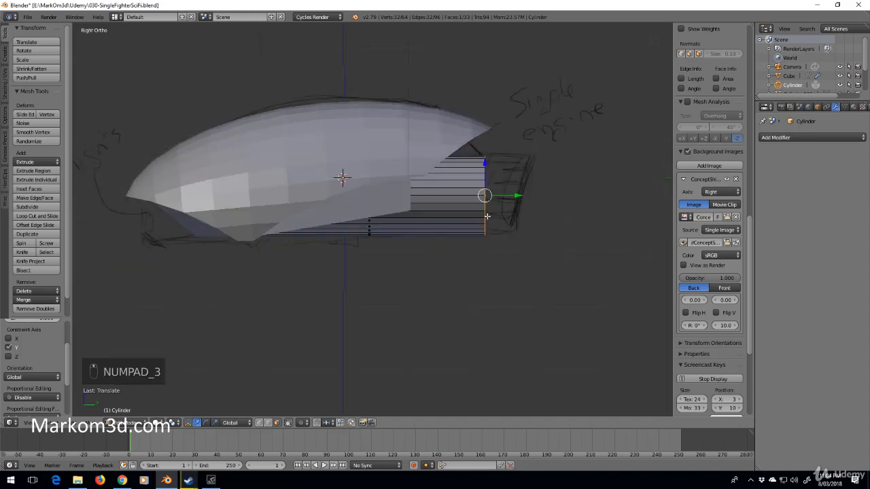
key("Tab")
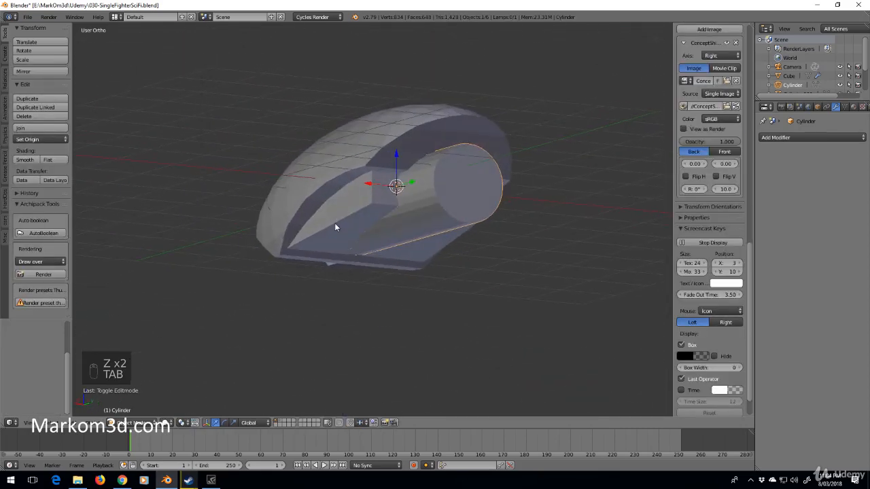
mouse_move(355, 218)
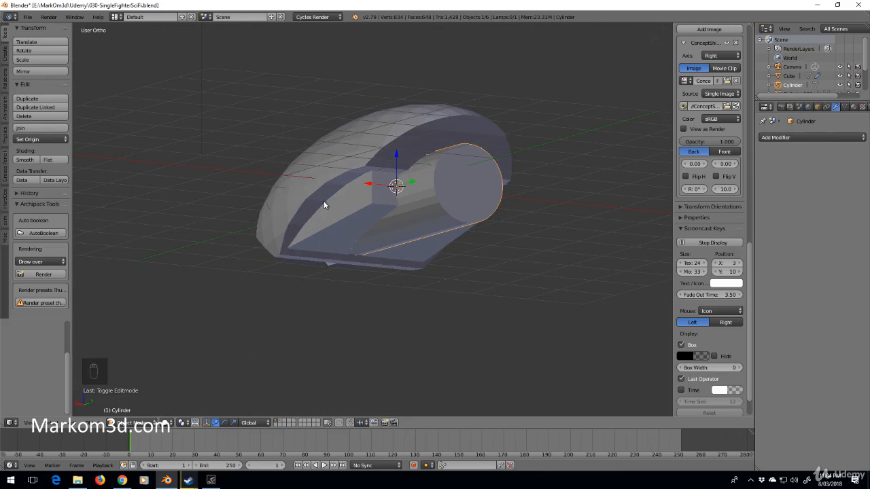
key("KP_3")
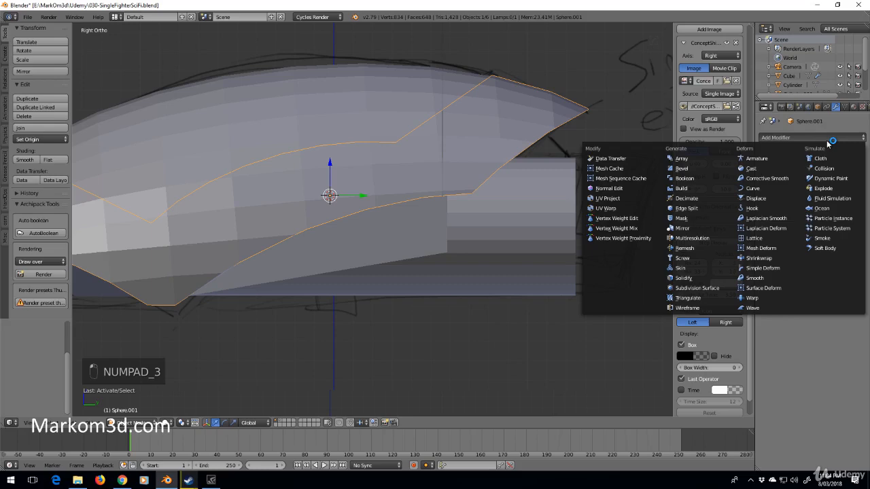
- Add a Bevel modifier to the hull sphere with Limit Method set to Angle
left_click(682, 169)
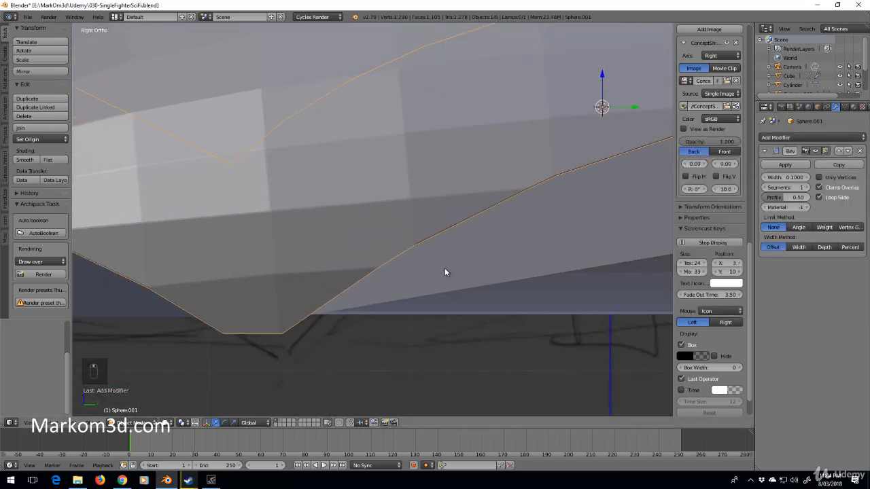
left_click_drag(445, 271, 401, 166)
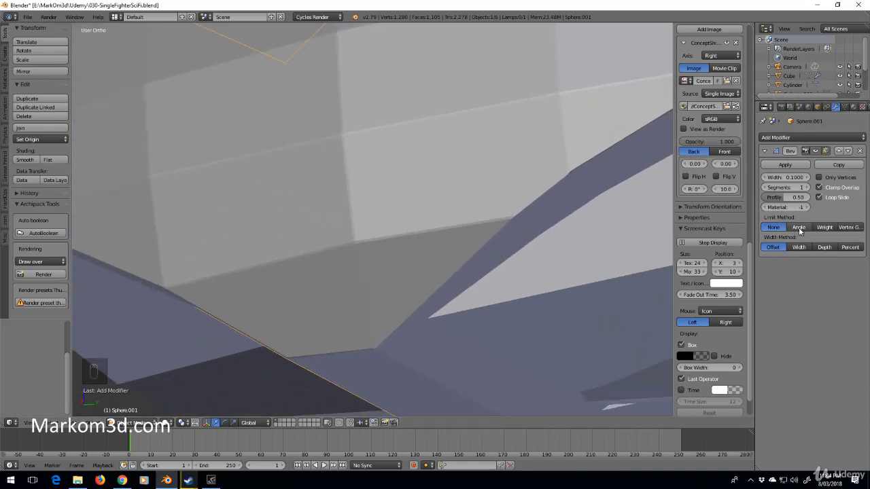
left_click(799, 227)
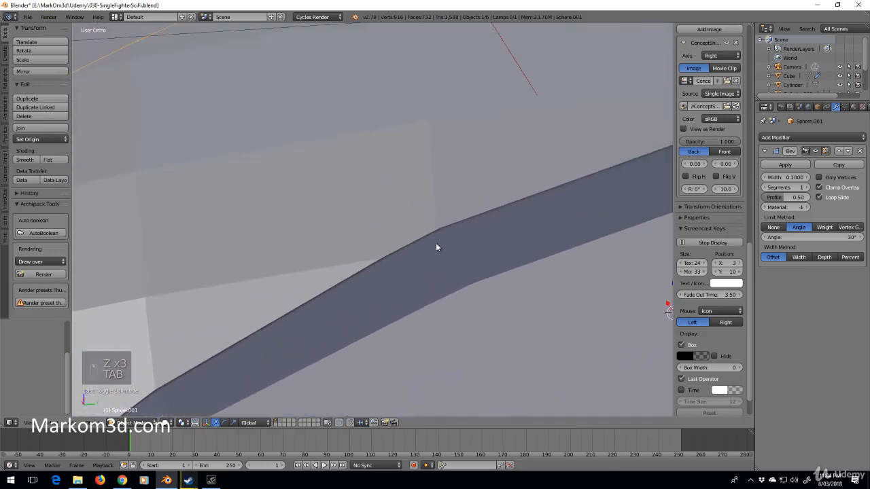
- Hide the hull parts around the cockpit so only the opening's rim remains visible
key("Tab")
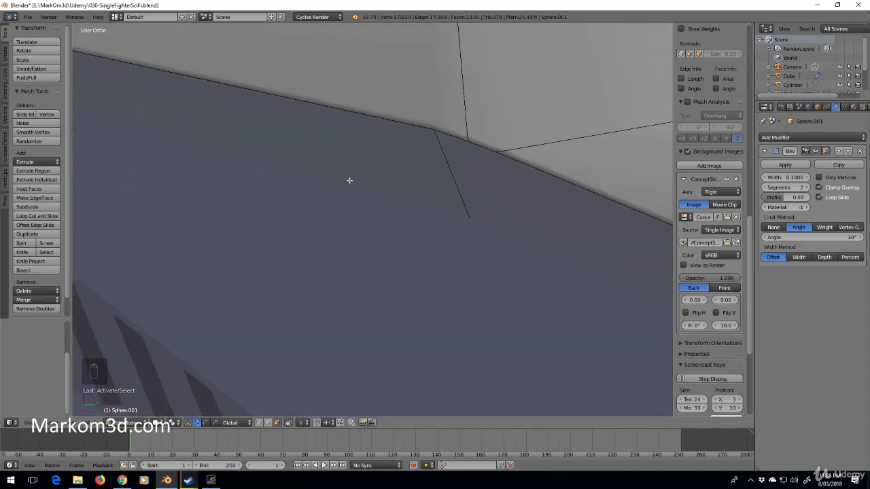
key("Tab")
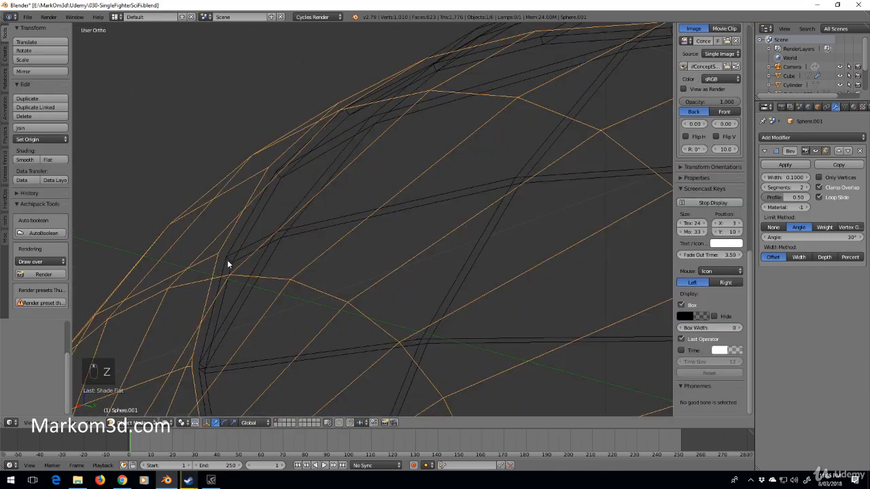
key("Tab")
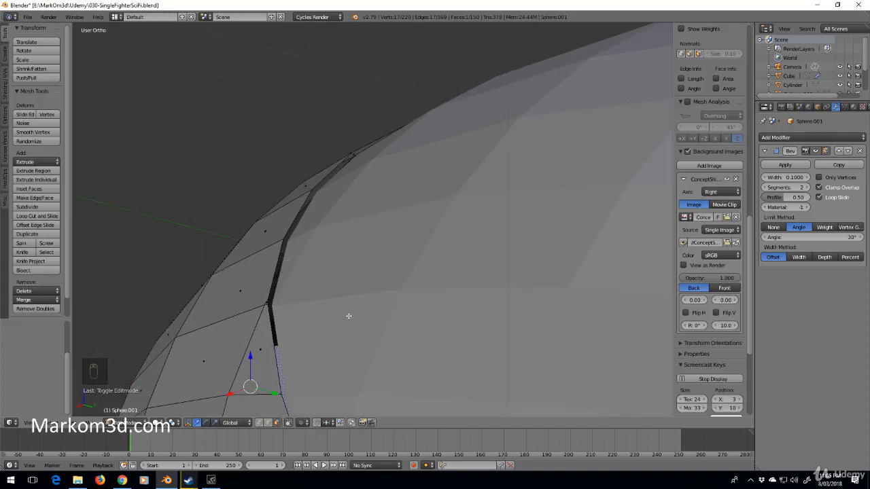
key("Tab")
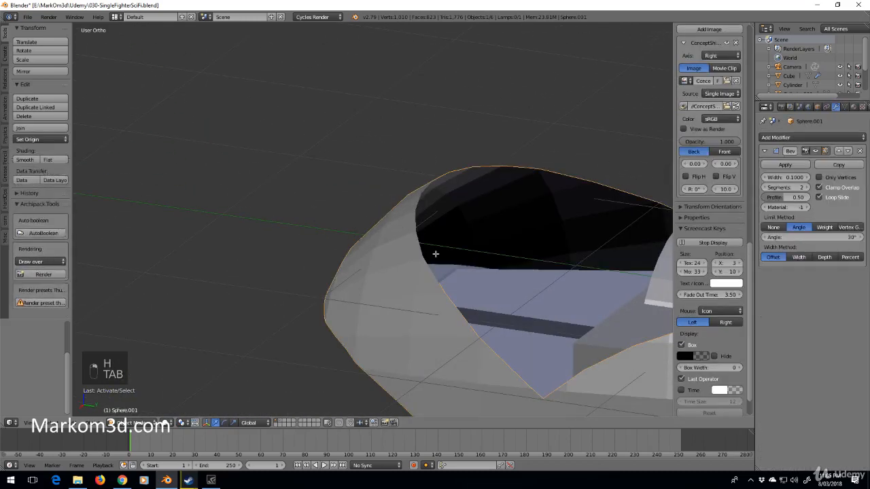
- Select the cockpit edge loop, try filling it with a face, then undo the fill
key("Tab")
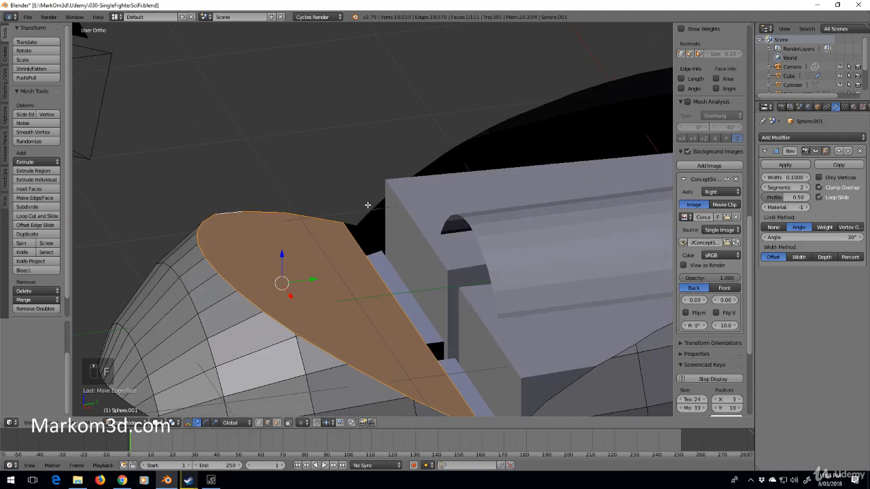
left_click(356, 219)
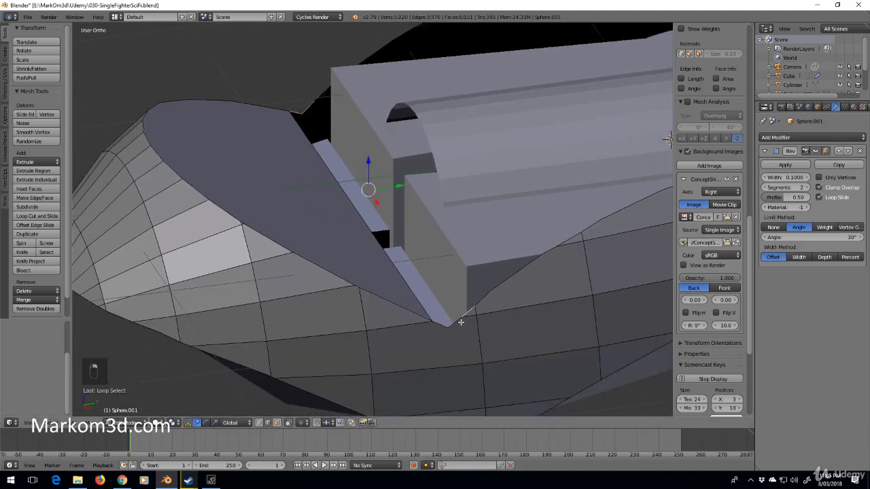
key("f")
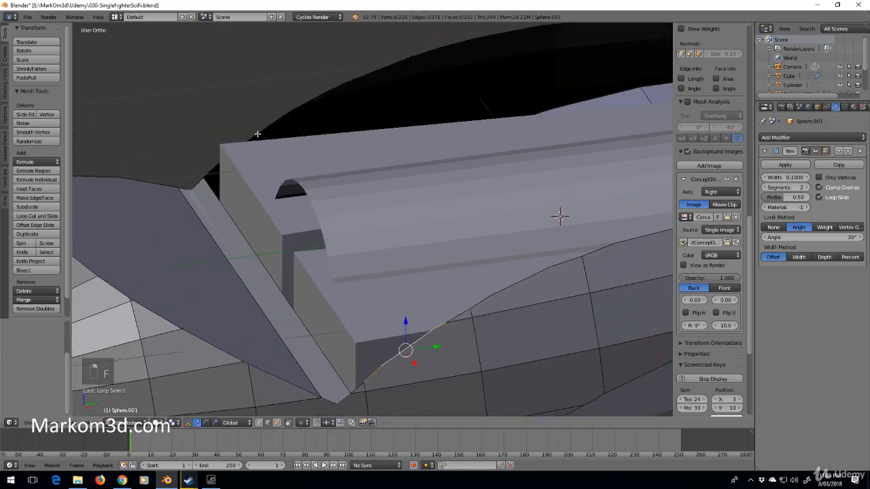
key("f")
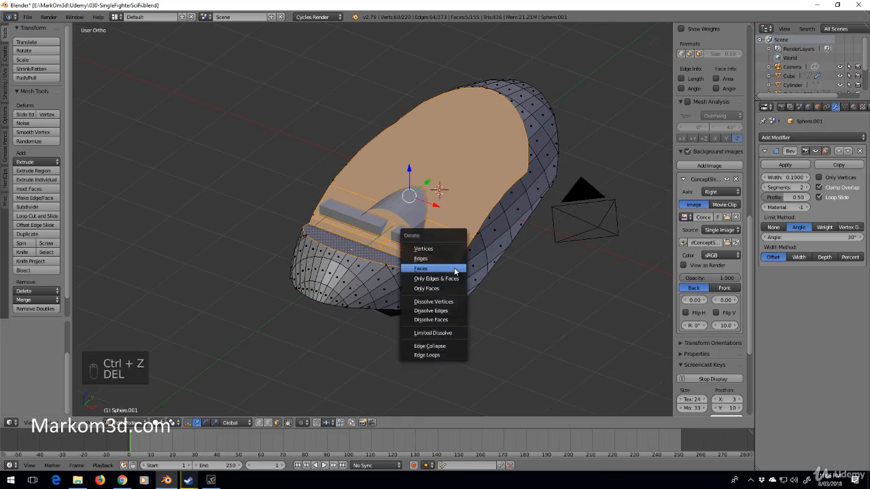
- Delete the extra cockpit faces, reveal the hidden hull with Alt+H and leave Edit Mode
left_click(421, 268)
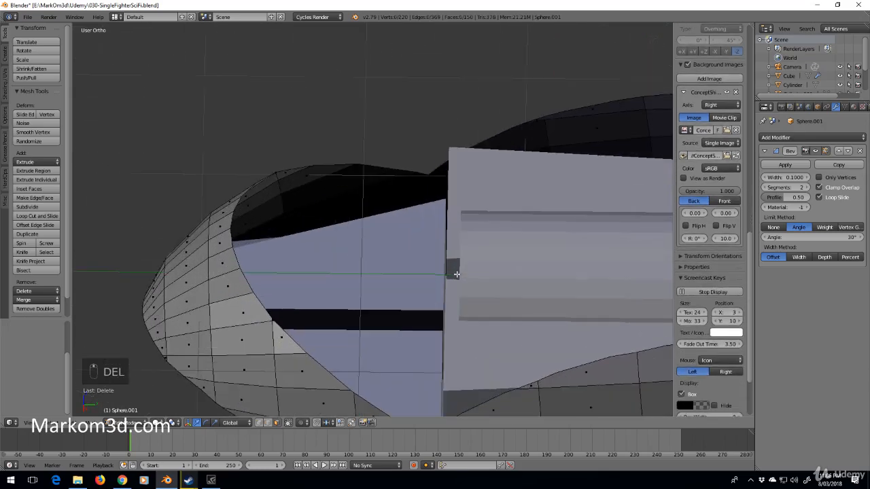
key("alt+h")
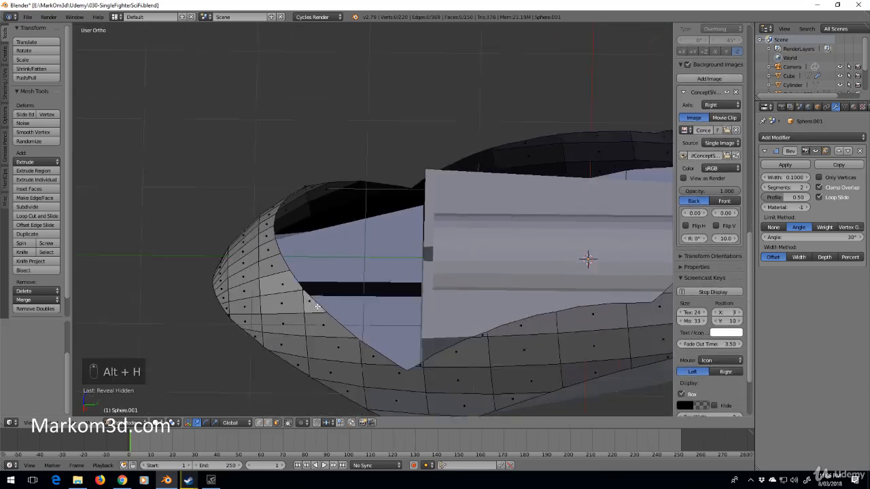
key("Tab")
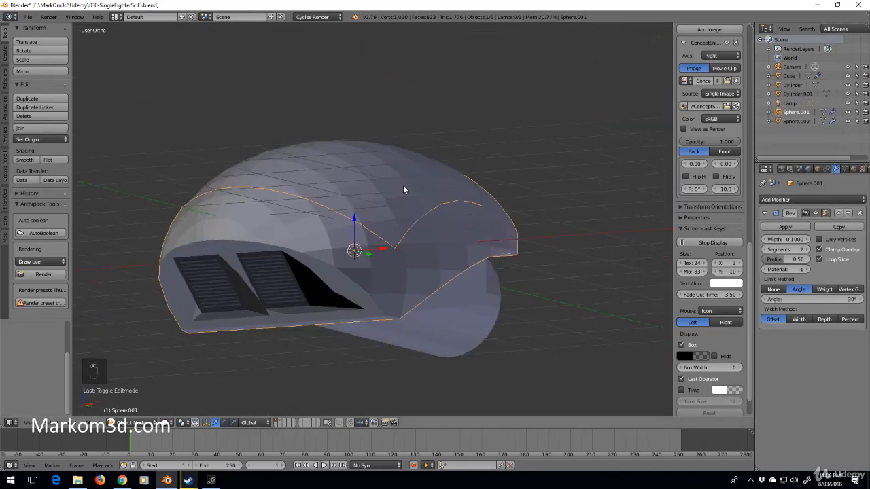
key("NUMPAD_3")
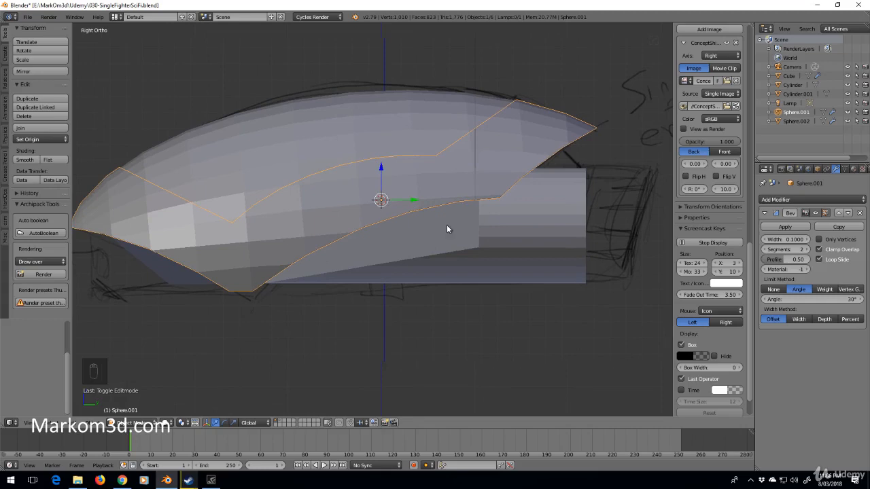
mouse_move(583, 199)
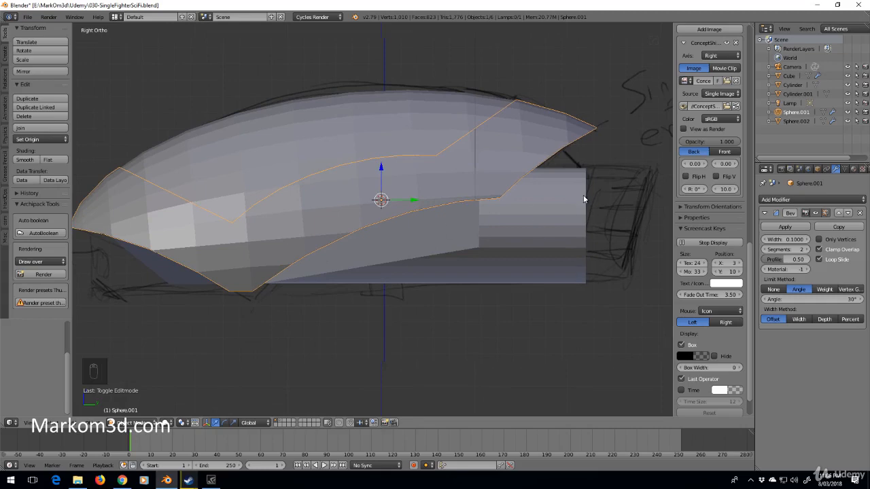